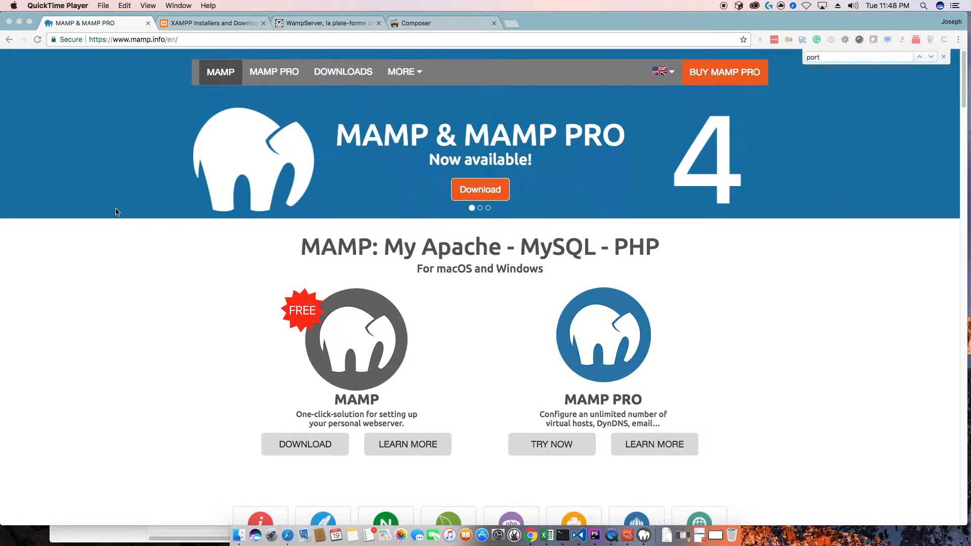
- Browse the XAMPP, WampServer and MAMP websites to compare local server packages
{"action": "left_click", "coordinate": [210, 23]}
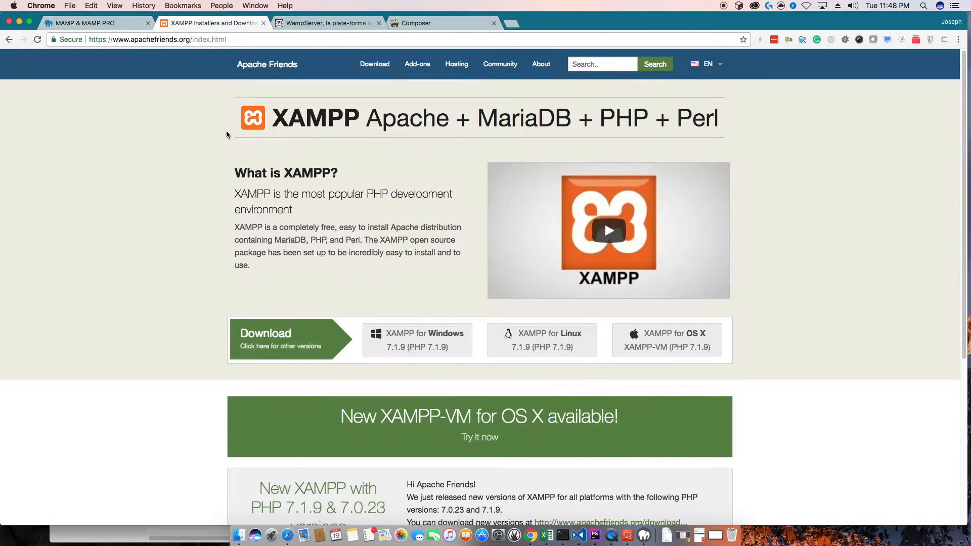
{"action": "left_click", "coordinate": [326, 23]}
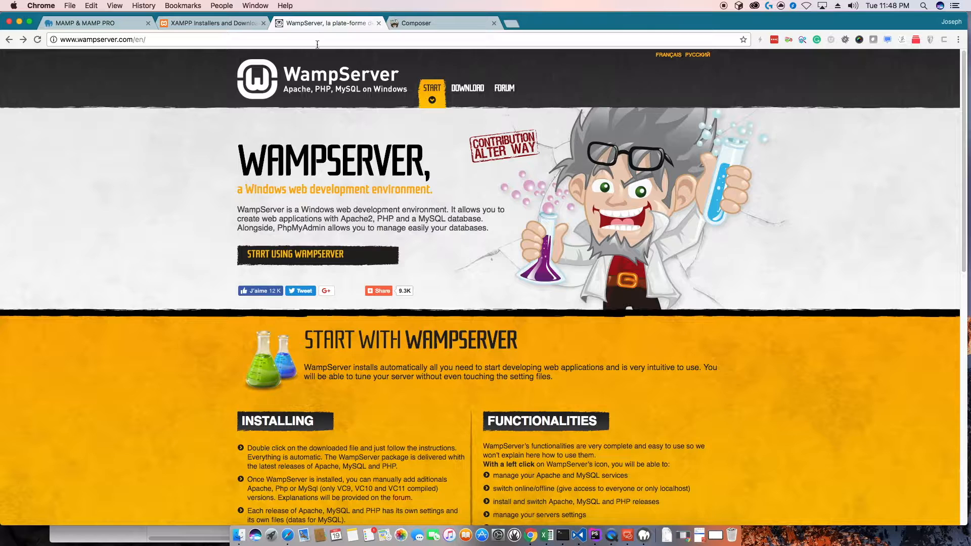
{"action": "left_click", "coordinate": [210, 23]}
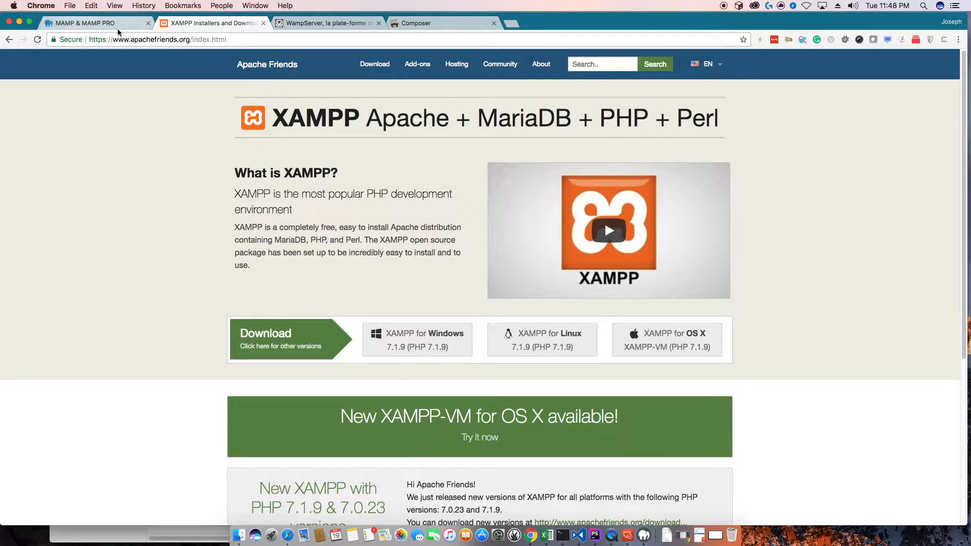
{"action": "left_click", "coordinate": [81, 24]}
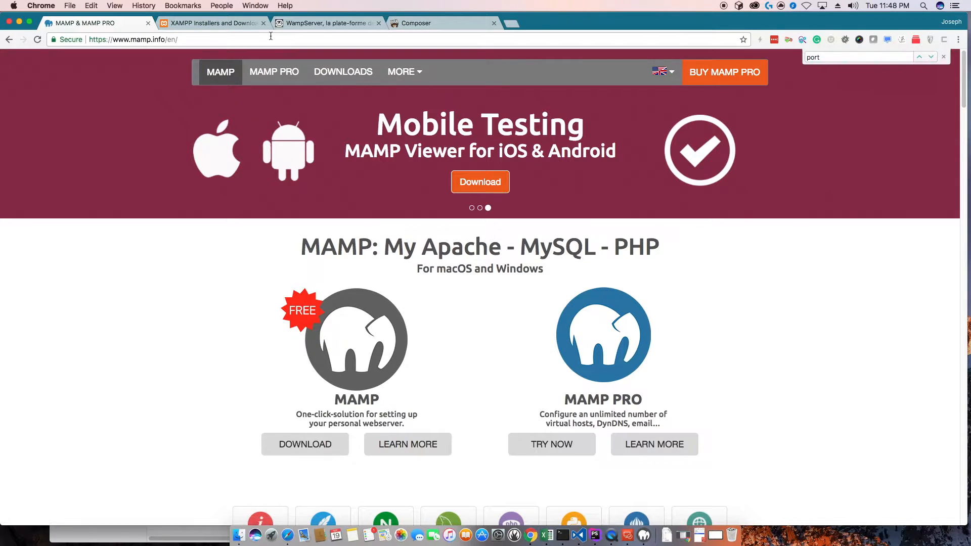
{"action": "left_click", "coordinate": [322, 23]}
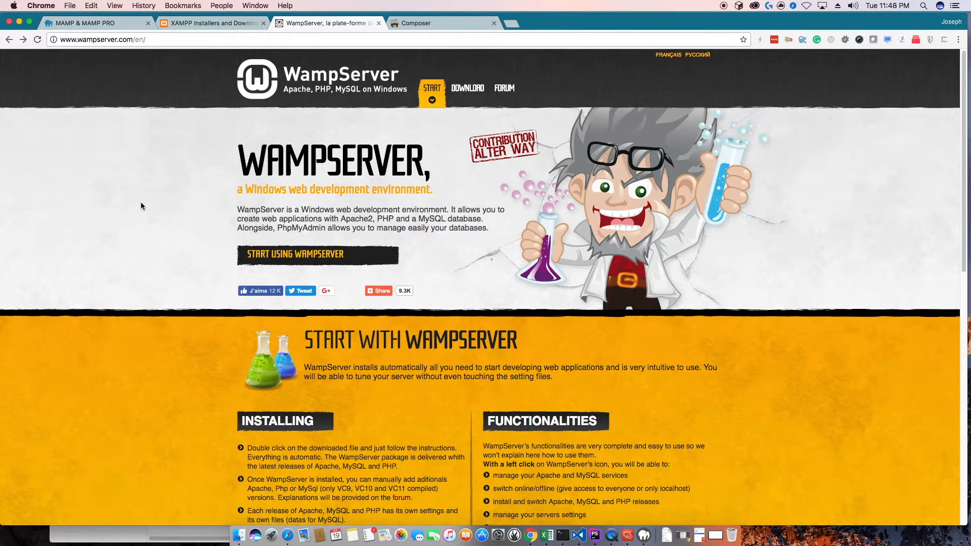
{"action": "left_click", "coordinate": [87, 24]}
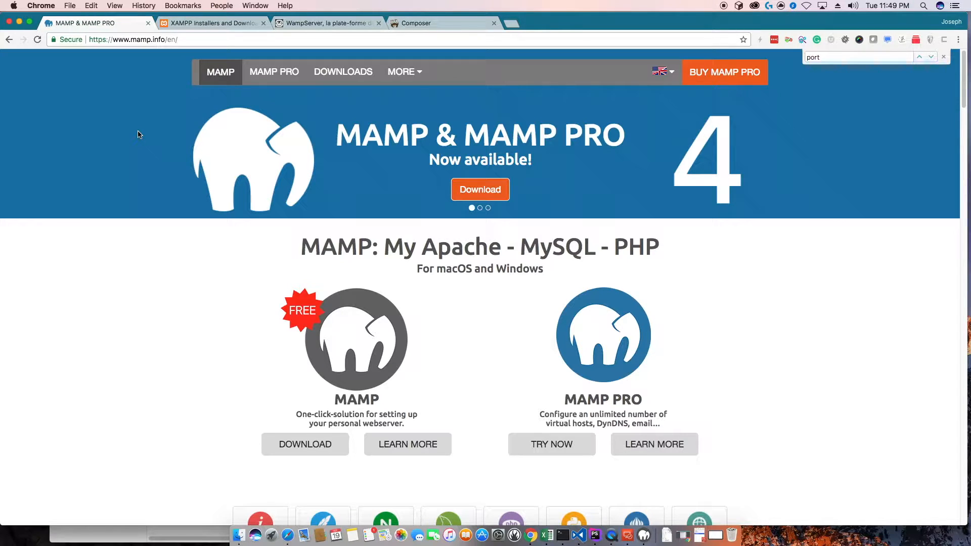
{"action": "mouse_move", "coordinate": [152, 130]}
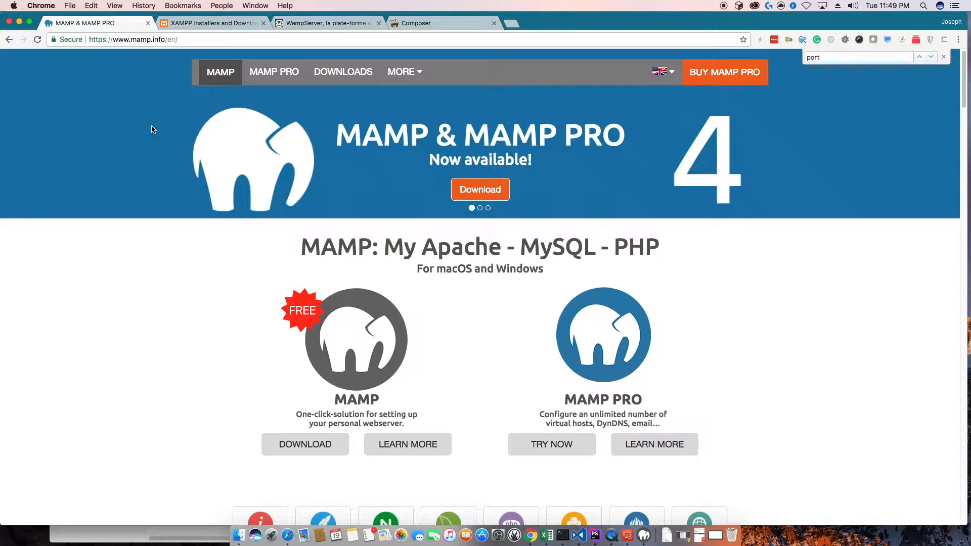
{"action": "mouse_move", "coordinate": [422, 175]}
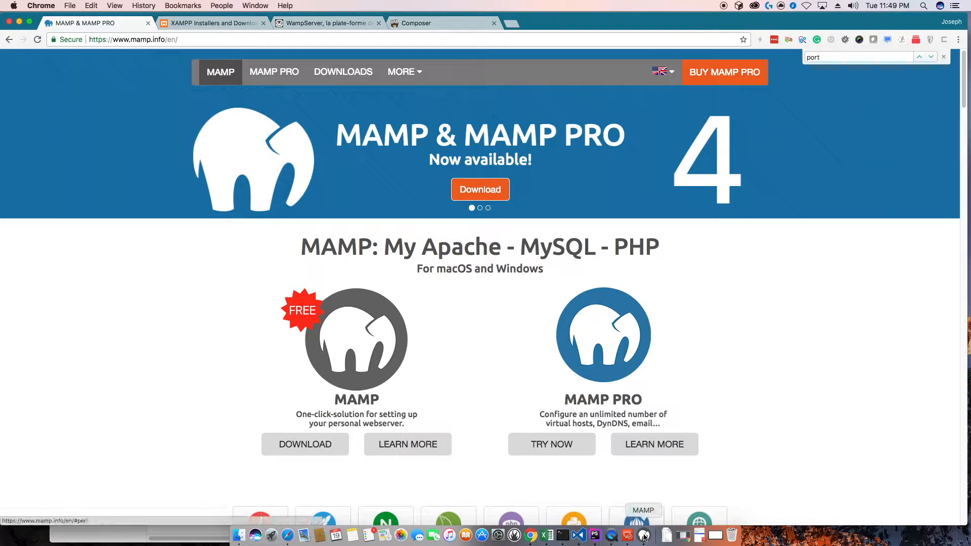
- Launch MAMP, stop the Windows MAMP servers, and review Ports, PHP and Web Server preferences
{"action": "left_click", "coordinate": [643, 535]}
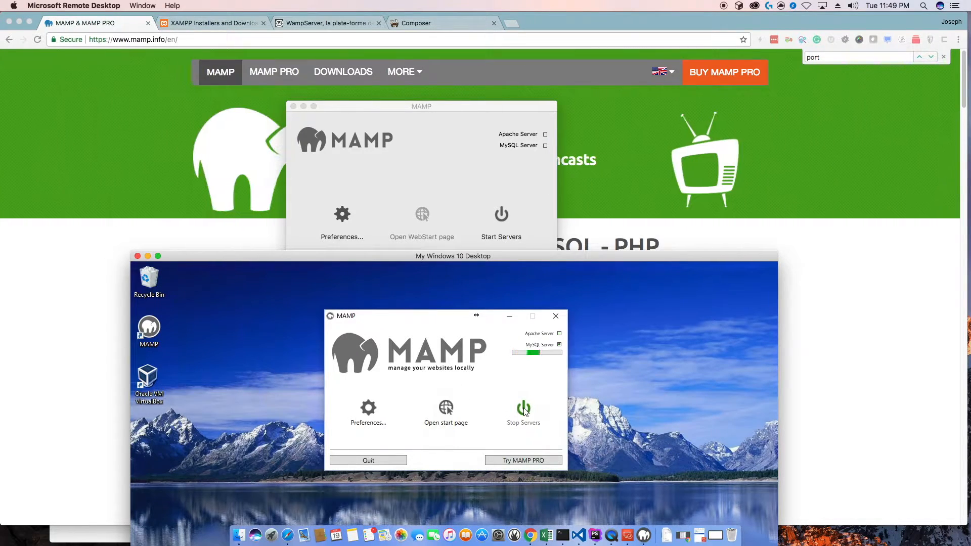
{"action": "left_click", "coordinate": [523, 411]}
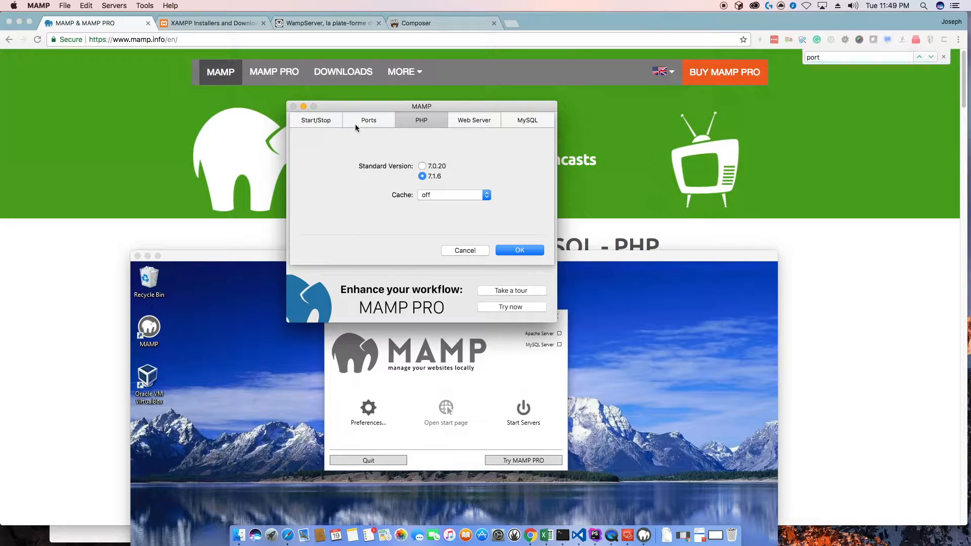
{"action": "left_click", "coordinate": [368, 119]}
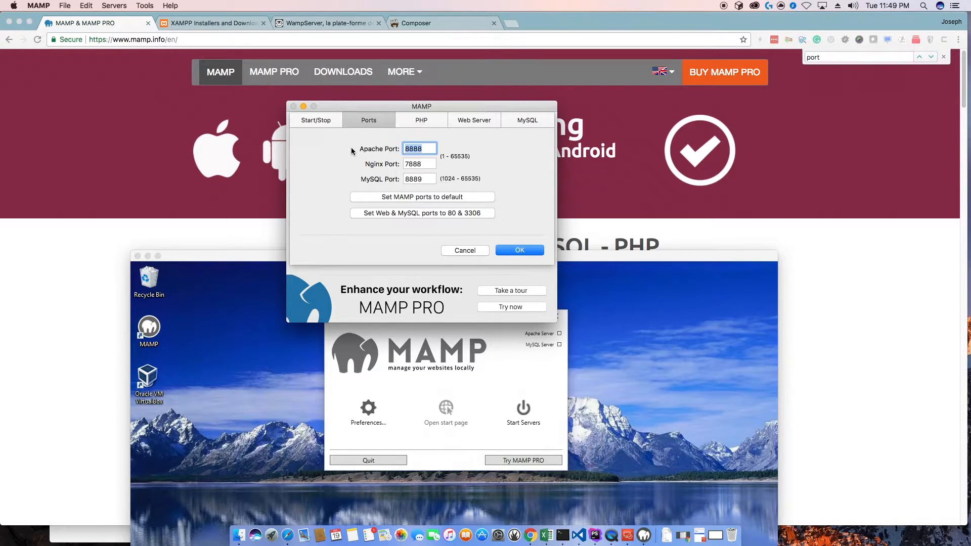
{"action": "mouse_move", "coordinate": [371, 150]}
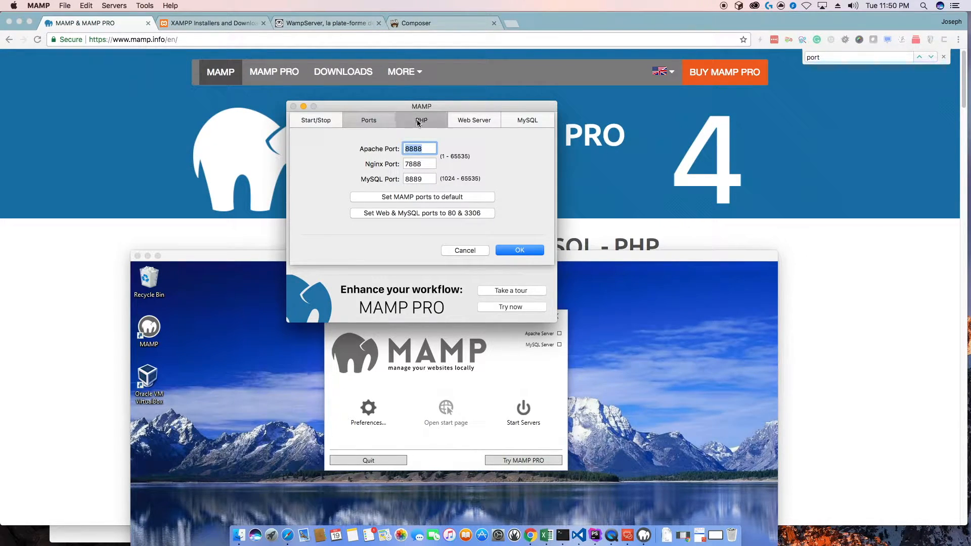
{"action": "left_click", "coordinate": [420, 119]}
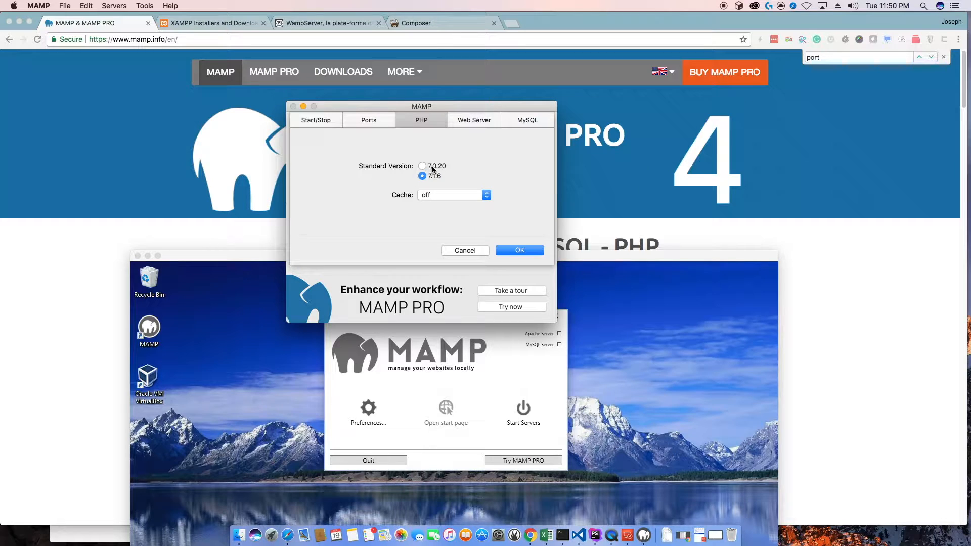
{"action": "left_click", "coordinate": [473, 119]}
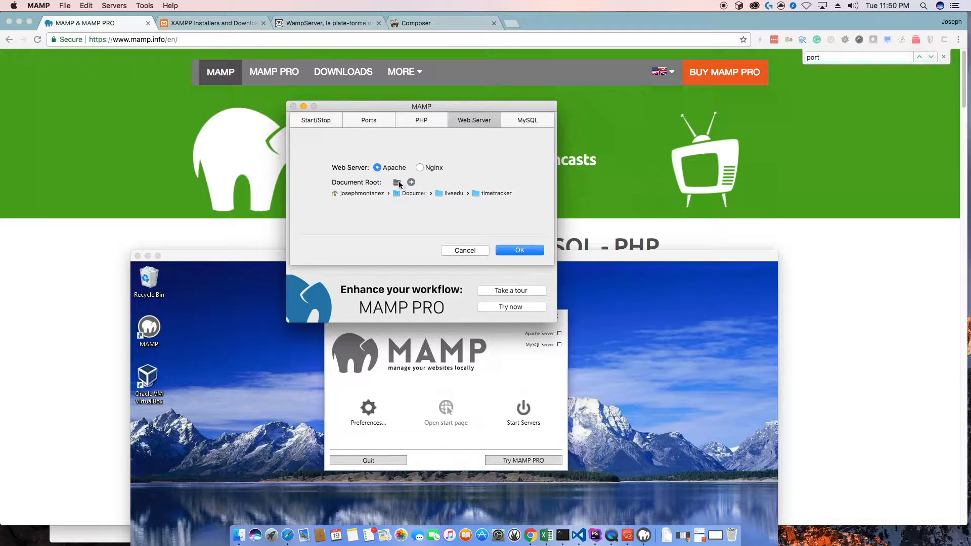
{"action": "mouse_move", "coordinate": [397, 182]}
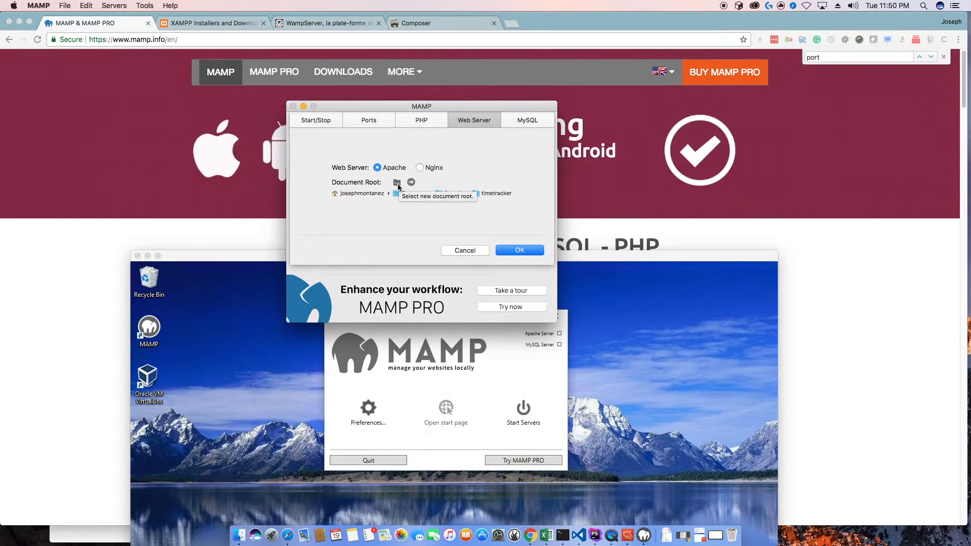
- Browse for a document root folder in the Windows MAMP preferences, then cancel without choosing
{"action": "left_click", "coordinate": [397, 182]}
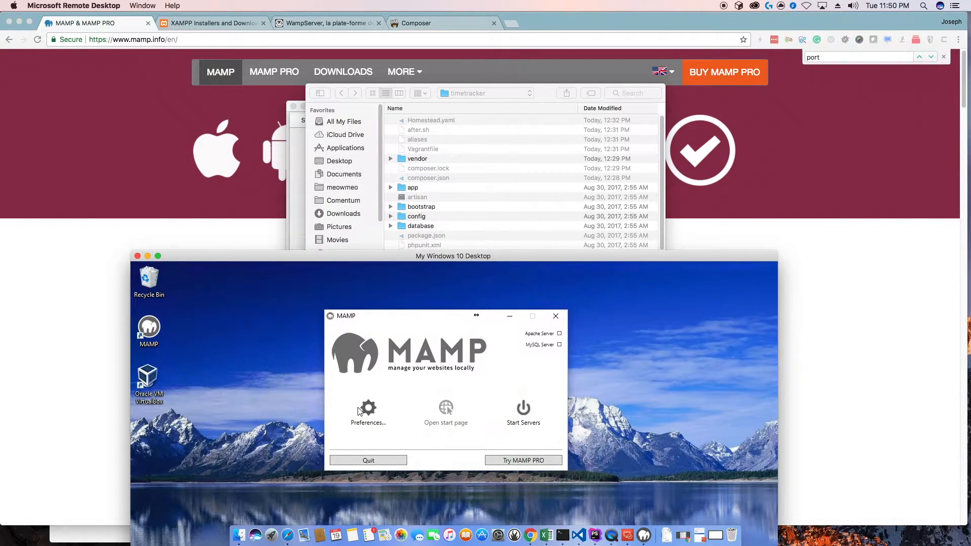
{"action": "left_click", "coordinate": [367, 407]}
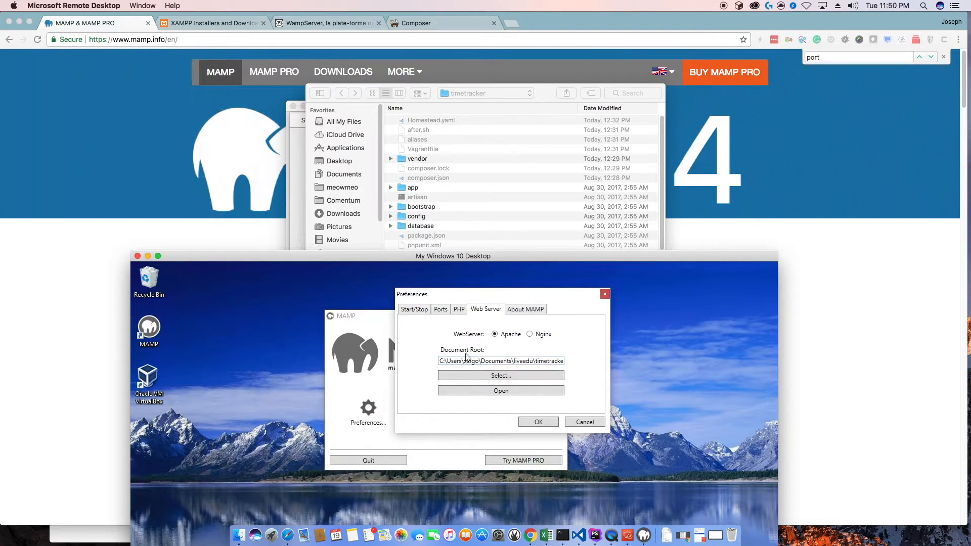
{"action": "mouse_move", "coordinate": [501, 376]}
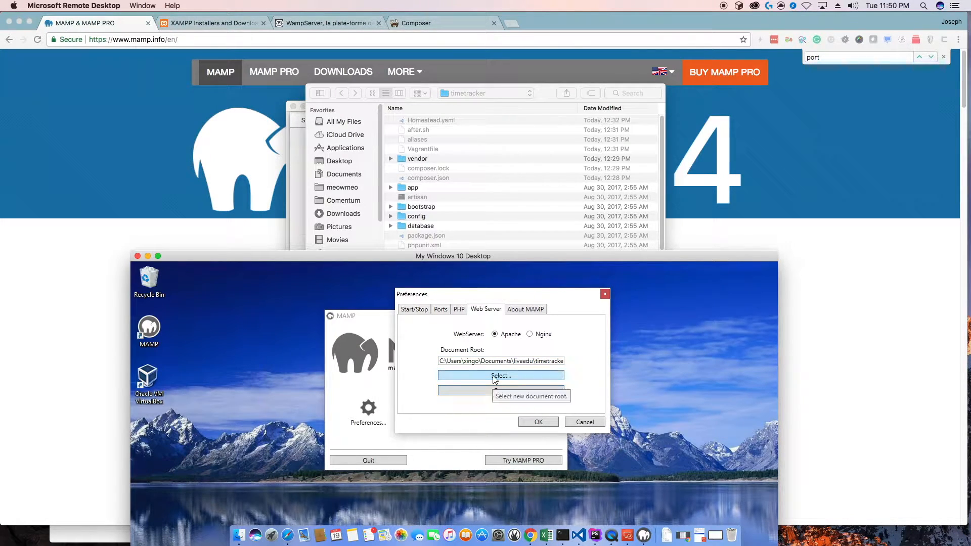
{"action": "left_click", "coordinate": [500, 376]}
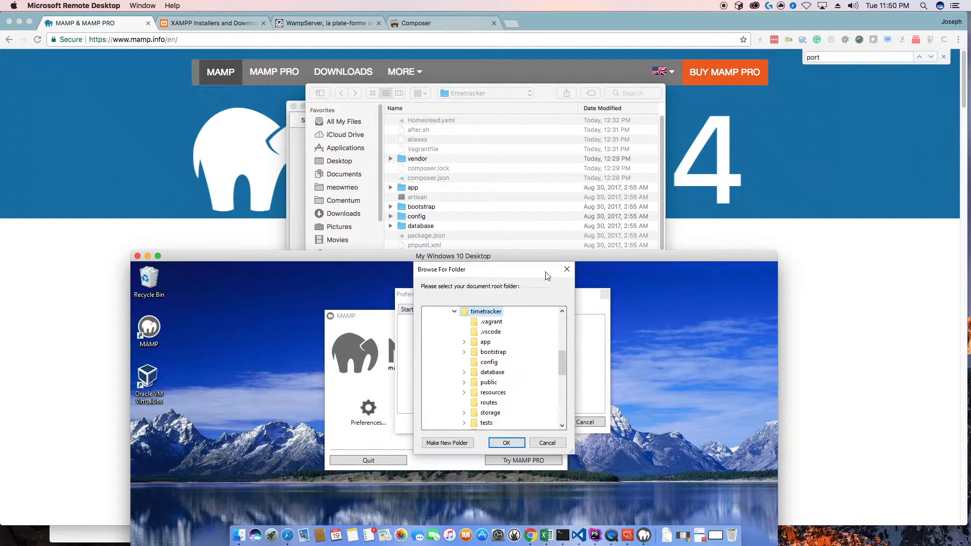
{"action": "left_click", "coordinate": [505, 442]}
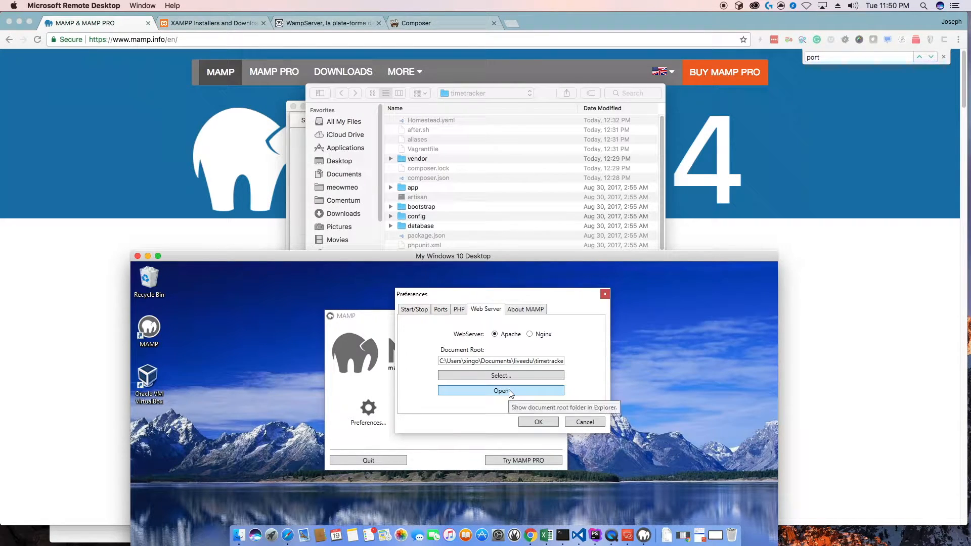
{"action": "left_click", "coordinate": [501, 376]}
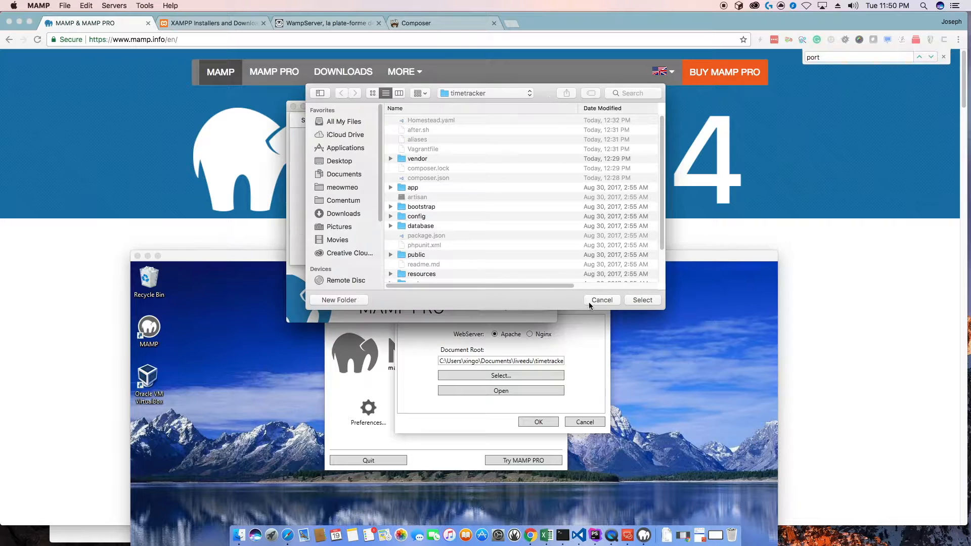
{"action": "left_click", "coordinate": [600, 299]}
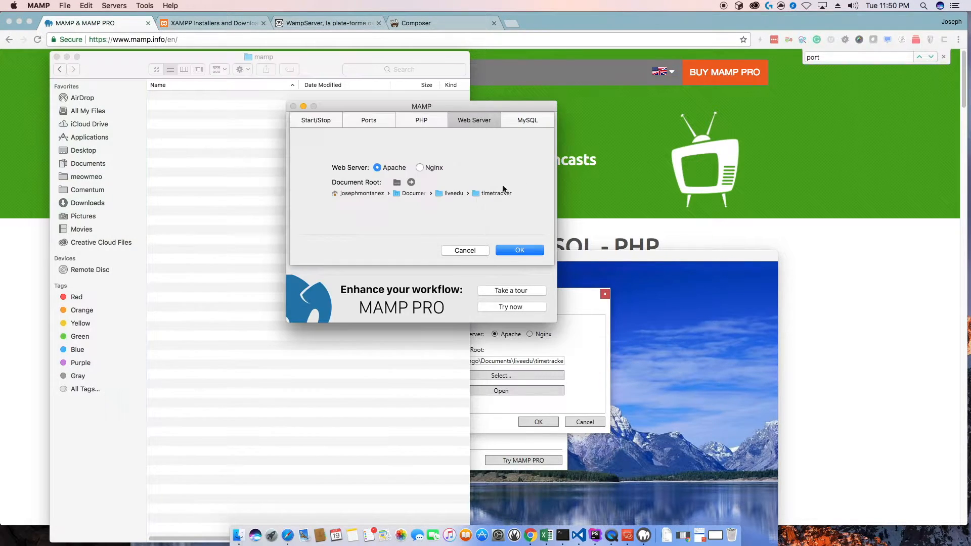
- Set Documents/mamp as the Mac MAMP web server document root
{"action": "left_click", "coordinate": [396, 182]}
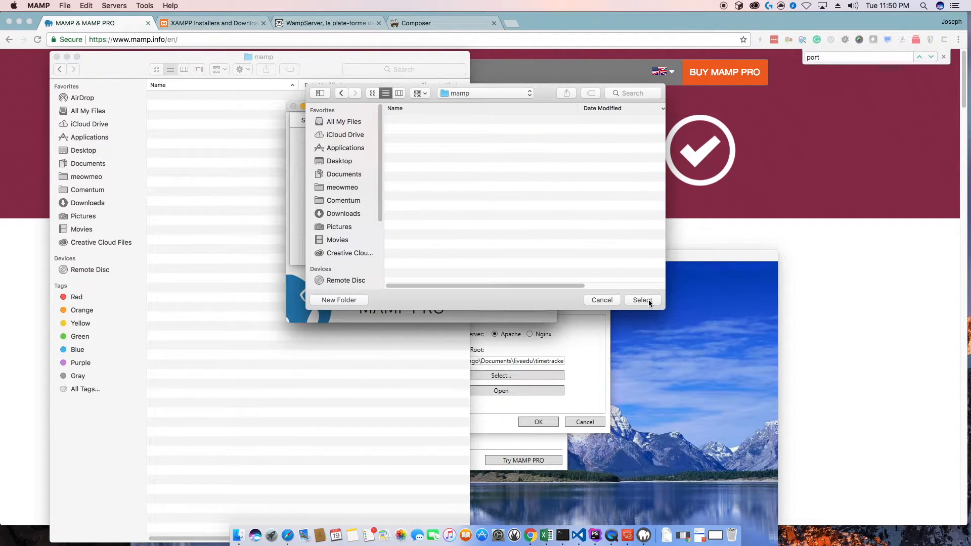
{"action": "left_click", "coordinate": [642, 299]}
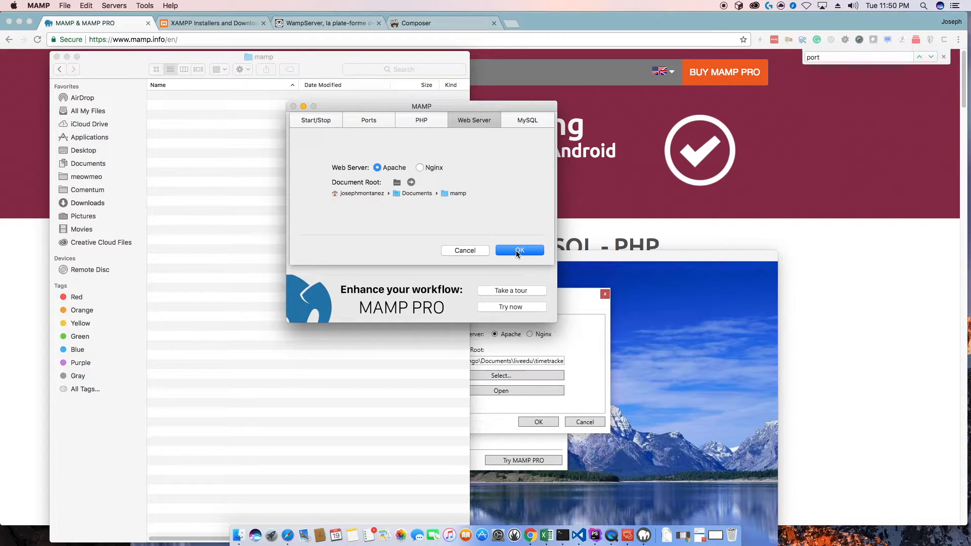
- Confirm the web server settings, start Apache and MySQL, and cancel the Windows preferences
{"action": "left_click", "coordinate": [519, 250]}
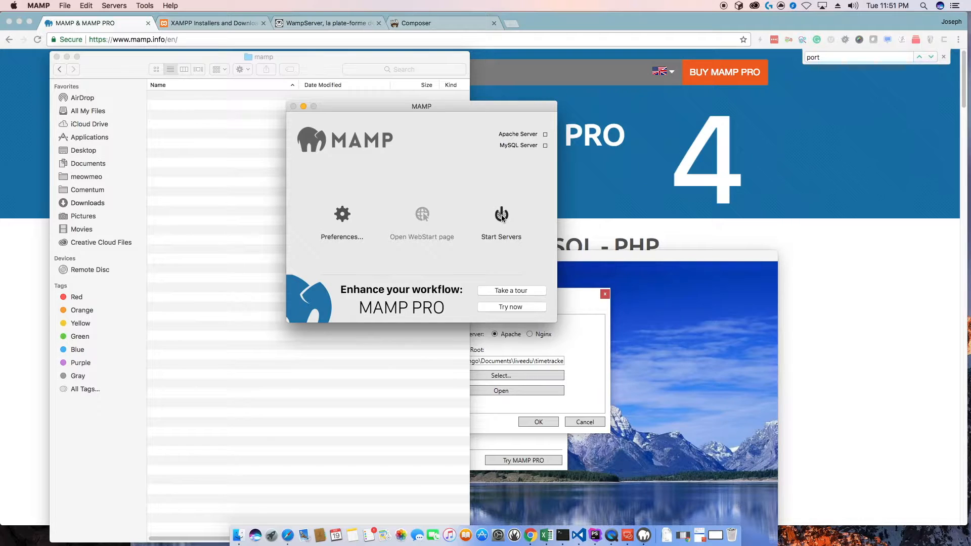
{"action": "left_click", "coordinate": [500, 214]}
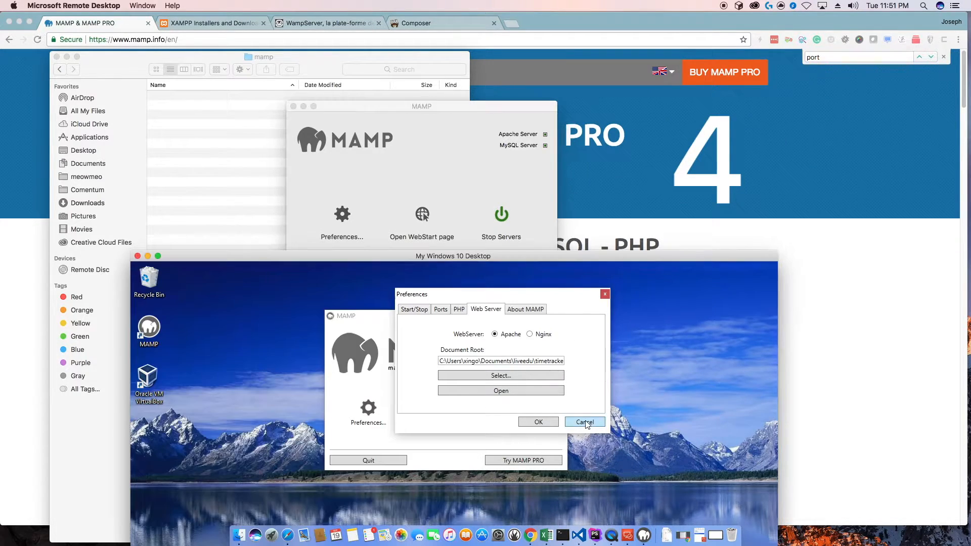
{"action": "left_click", "coordinate": [584, 421]}
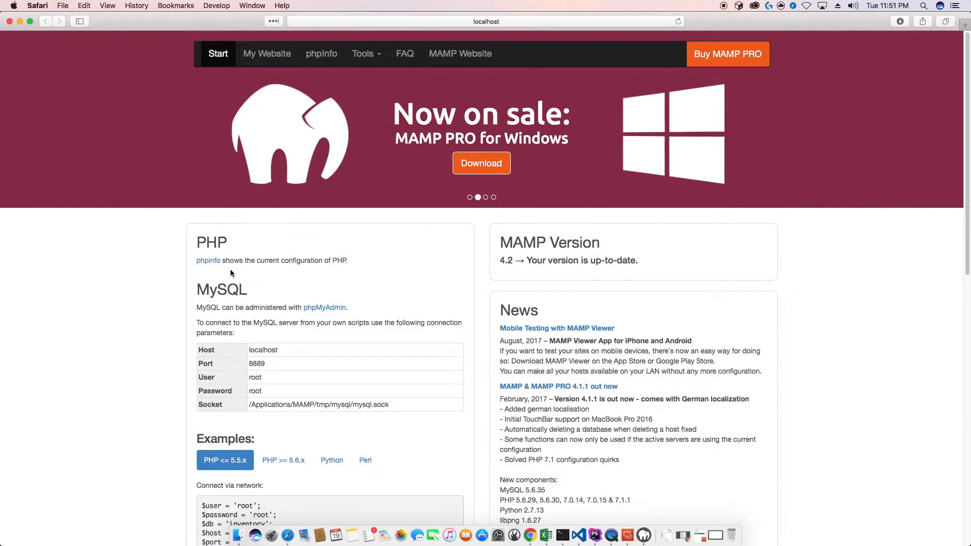
- View the empty localhost directory index, then show the phpinfo page reporting PHP 7.1.6
{"action": "scroll", "scroll_direction": "down", "scroll_amount": 3}
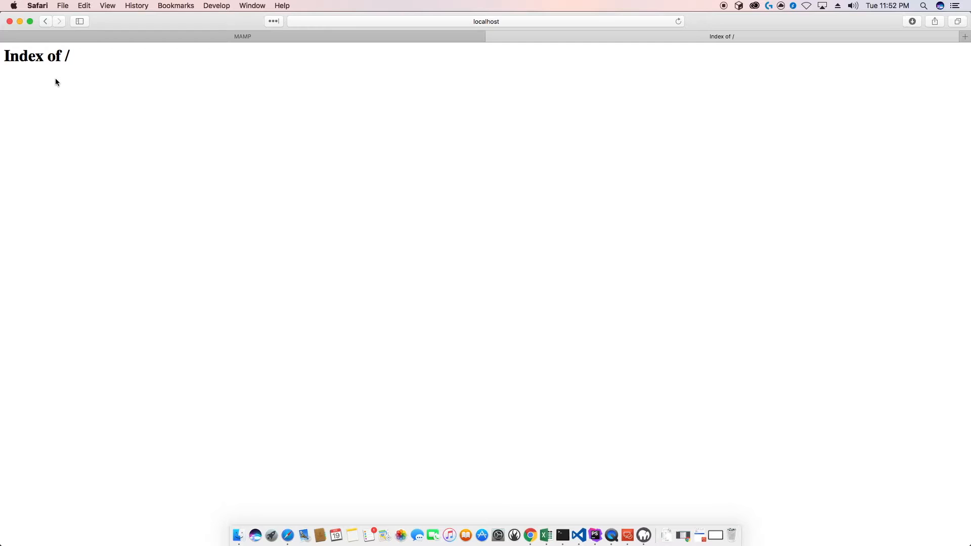
{"action": "left_click", "coordinate": [238, 534]}
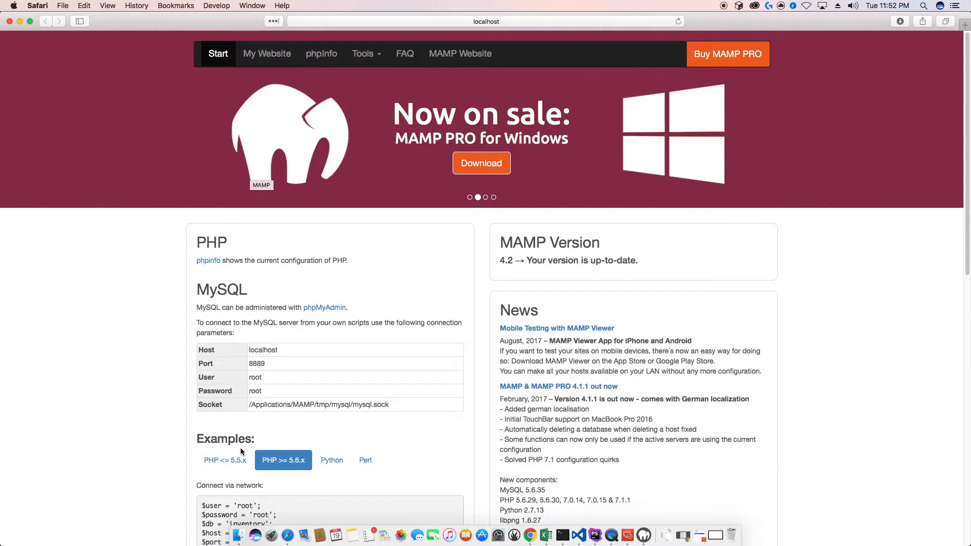
{"action": "mouse_move", "coordinate": [271, 256]}
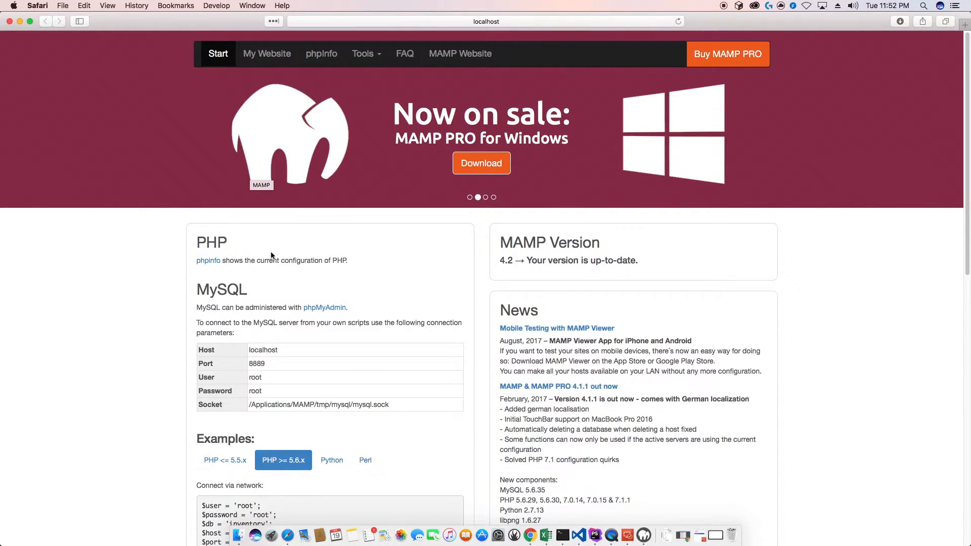
{"action": "left_click", "coordinate": [321, 53]}
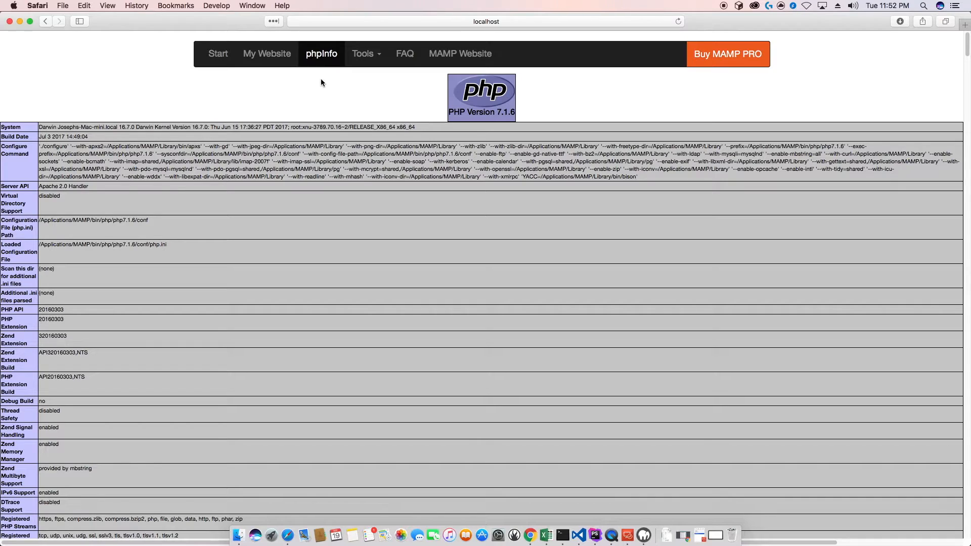
{"action": "mouse_move", "coordinate": [344, 81]}
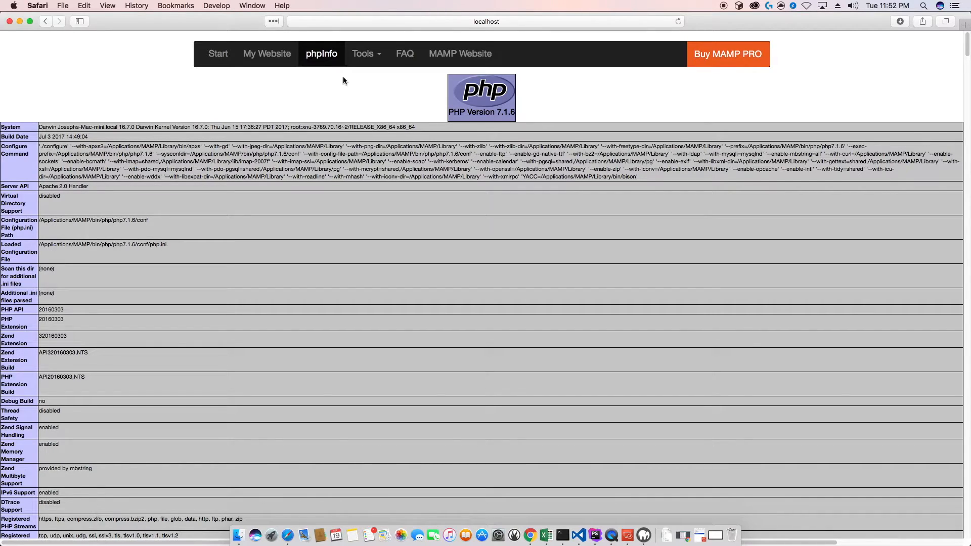
{"action": "mouse_move", "coordinate": [496, 142]}
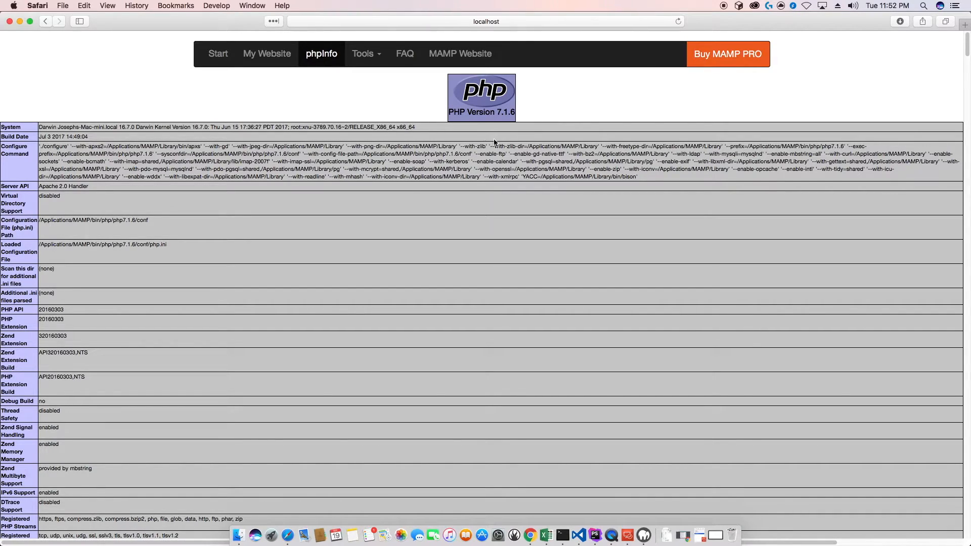
{"action": "mouse_move", "coordinate": [43, 225]}
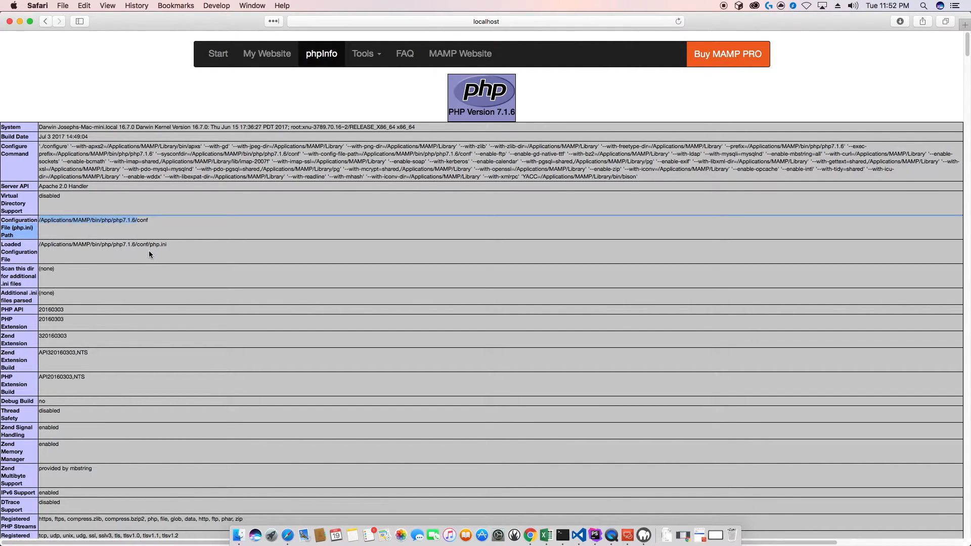
{"action": "mouse_move", "coordinate": [562, 534]}
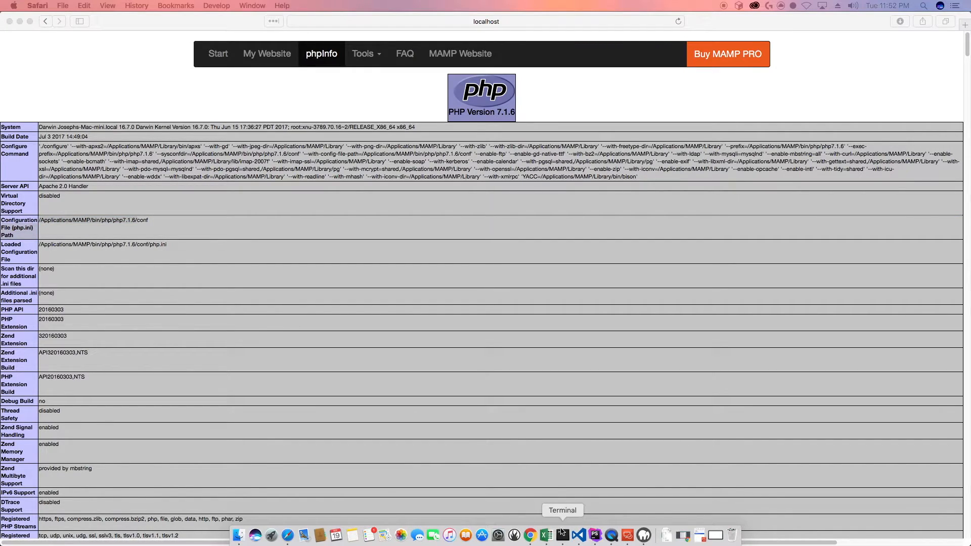
- Run /Applications/MAMP/bin/php/php7.1.6/bin/php -version in a new Terminal, reporting PHP 7.1.6
{"action": "right_click", "coordinate": [562, 534]}
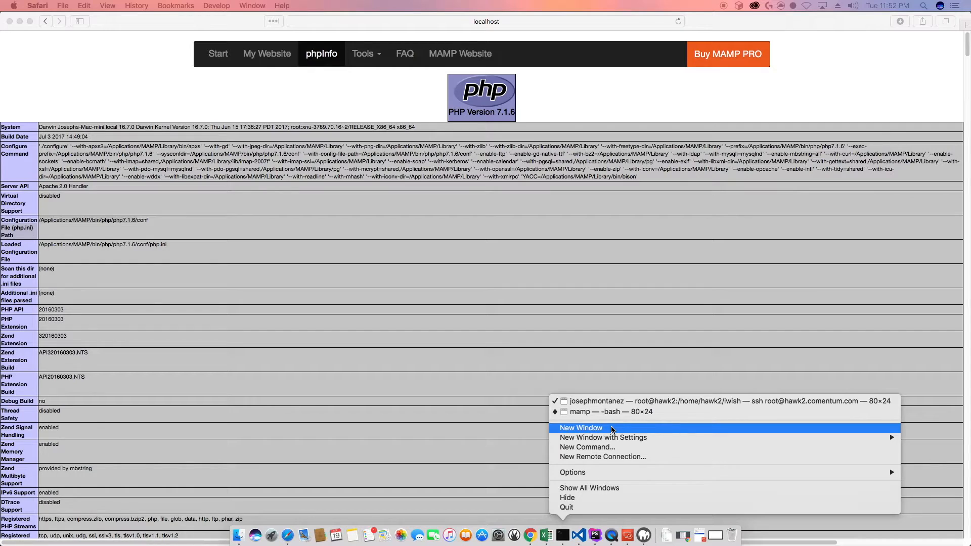
{"action": "mouse_move", "coordinate": [602, 438]}
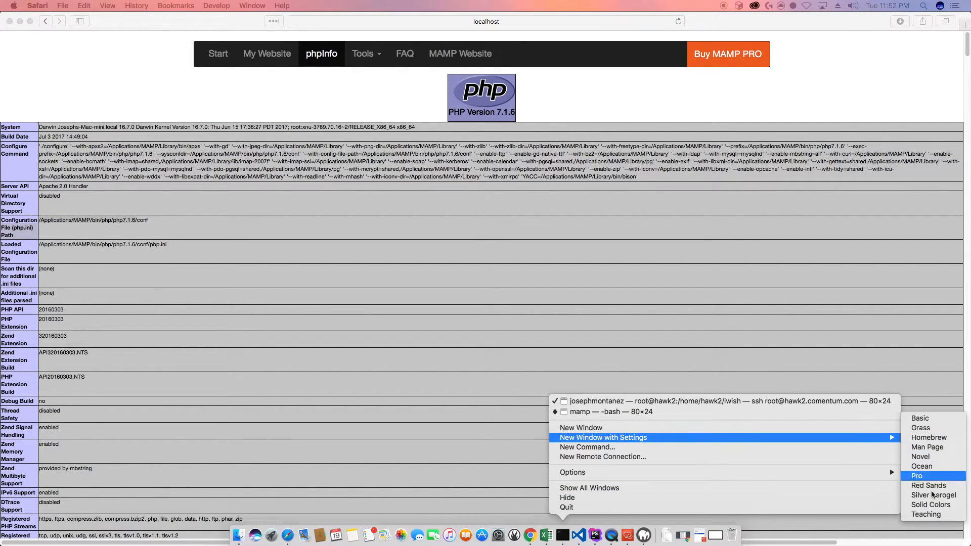
{"action": "left_click", "coordinate": [916, 475]}
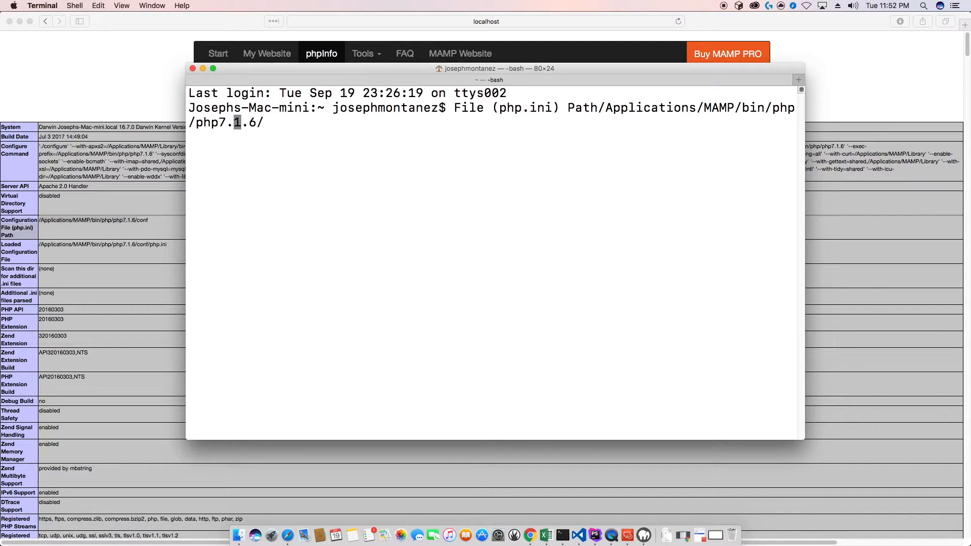
{"action": "key", "text": "backspace"}
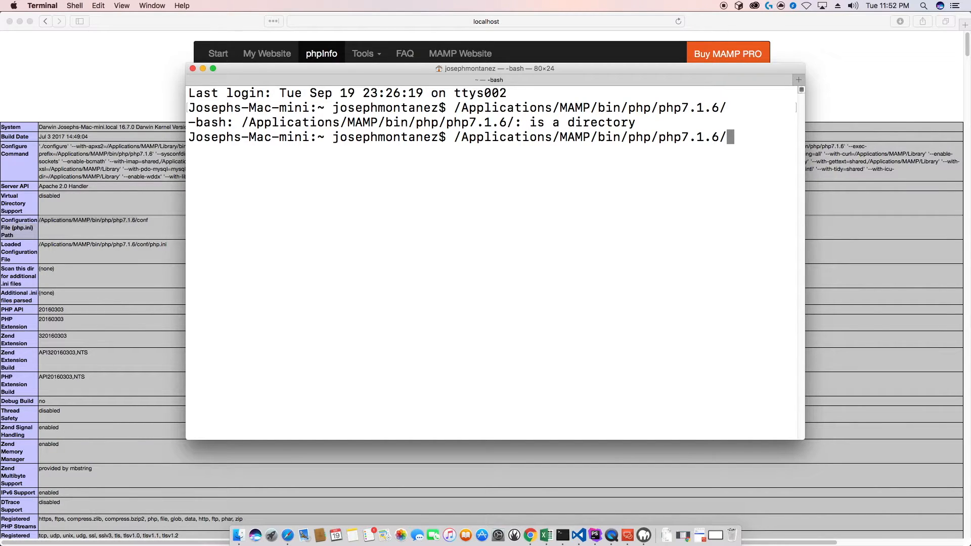
{"action": "type", "text": "bin/php"}
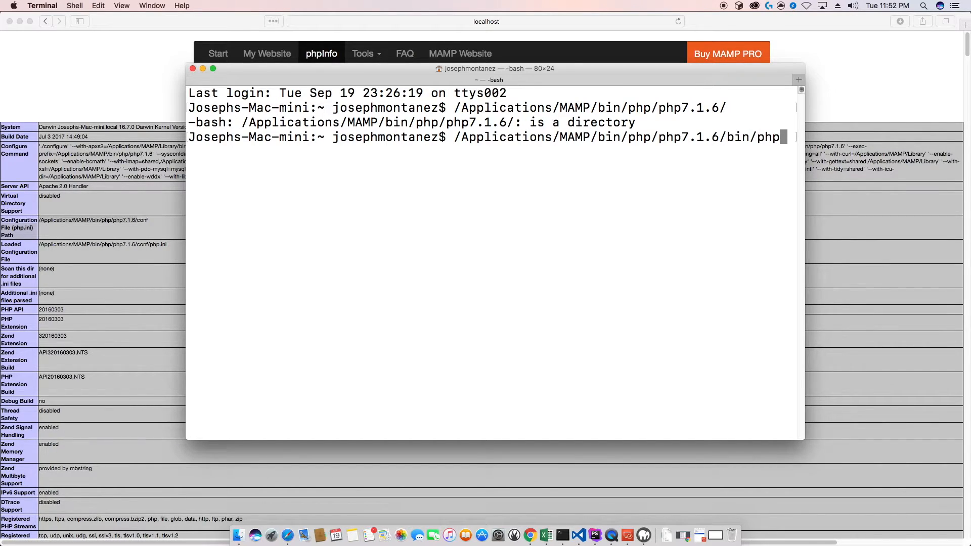
{"action": "key", "text": "ctrl+c"}
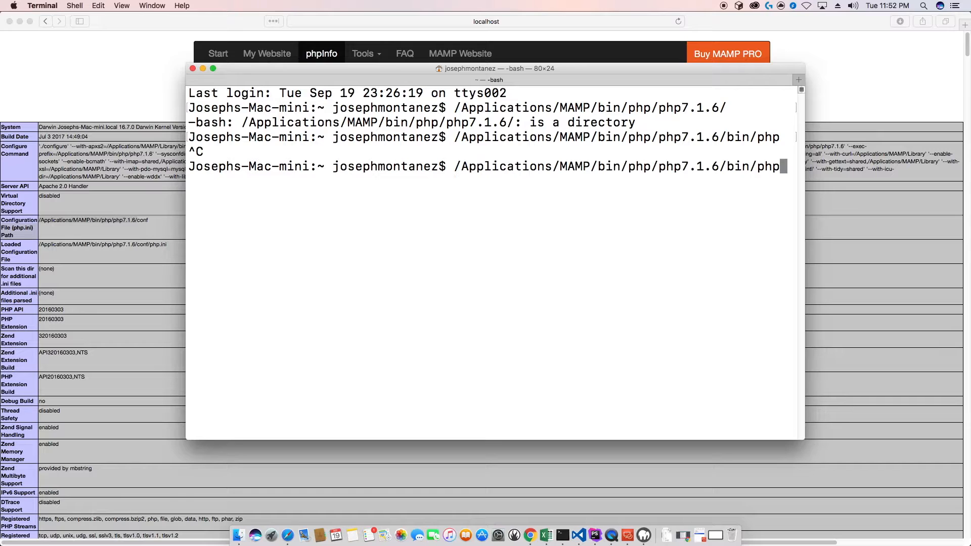
{"action": "type", "text": "-version"}
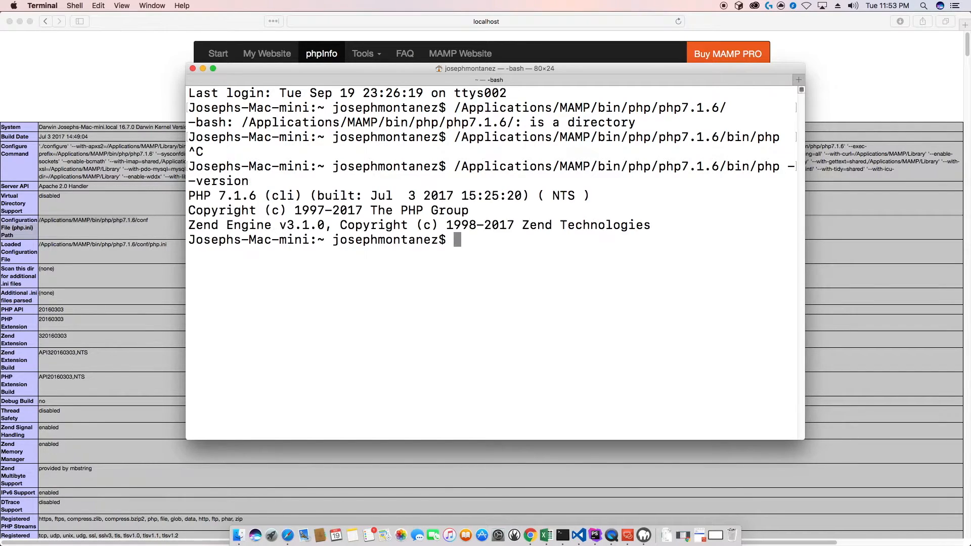
{"action": "mouse_move", "coordinate": [534, 263]}
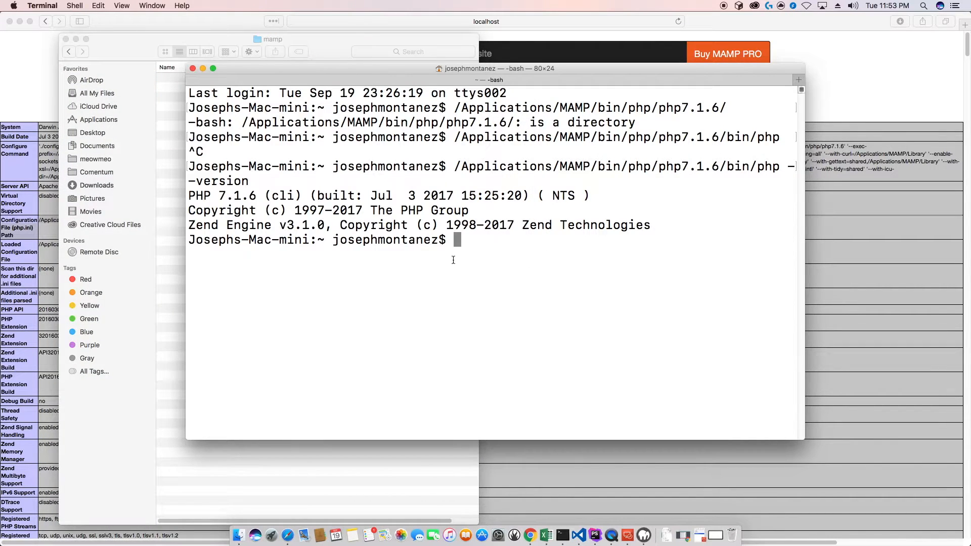
{"action": "mouse_move", "coordinate": [503, 279]}
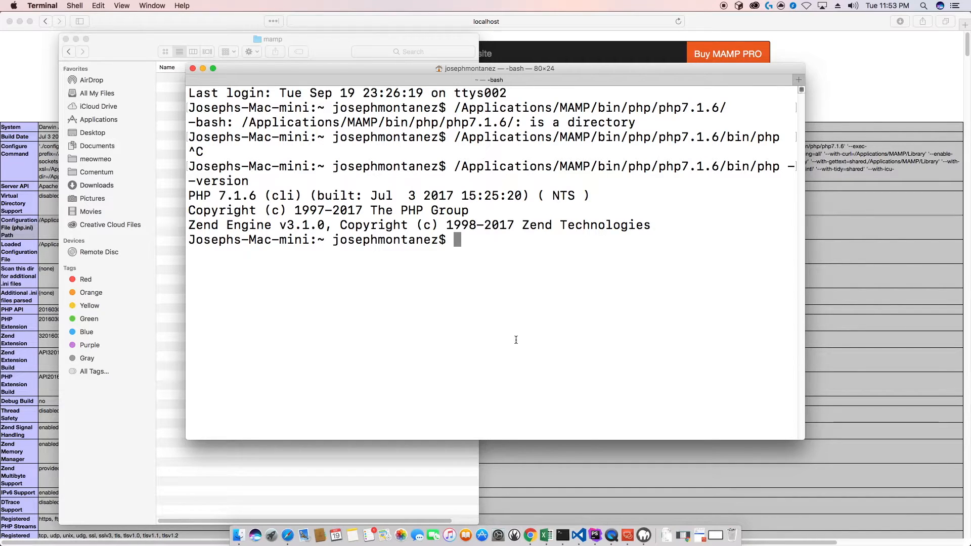
{"action": "mouse_move", "coordinate": [529, 534]}
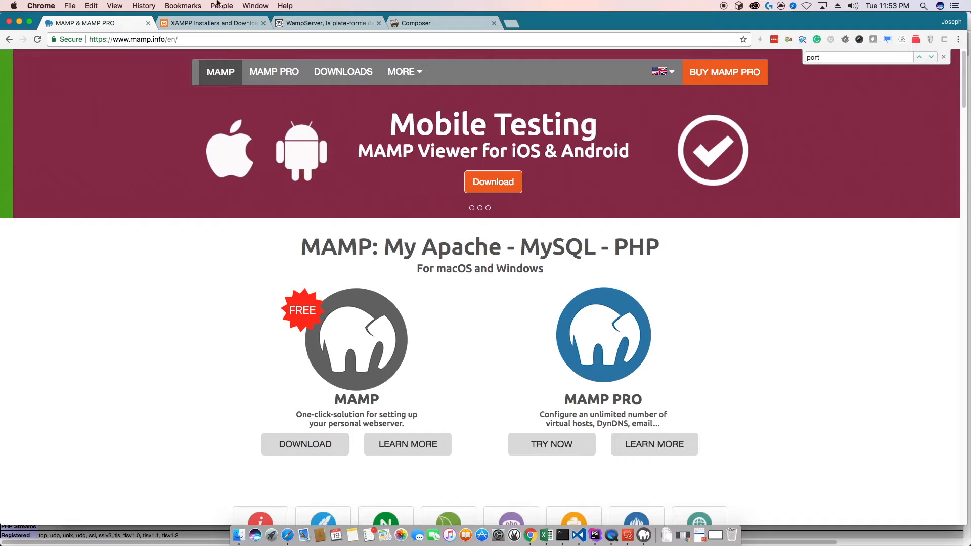
- Download composer.phar version 1.5.2 from the Composer Manual Download section
{"action": "left_click", "coordinate": [415, 23]}
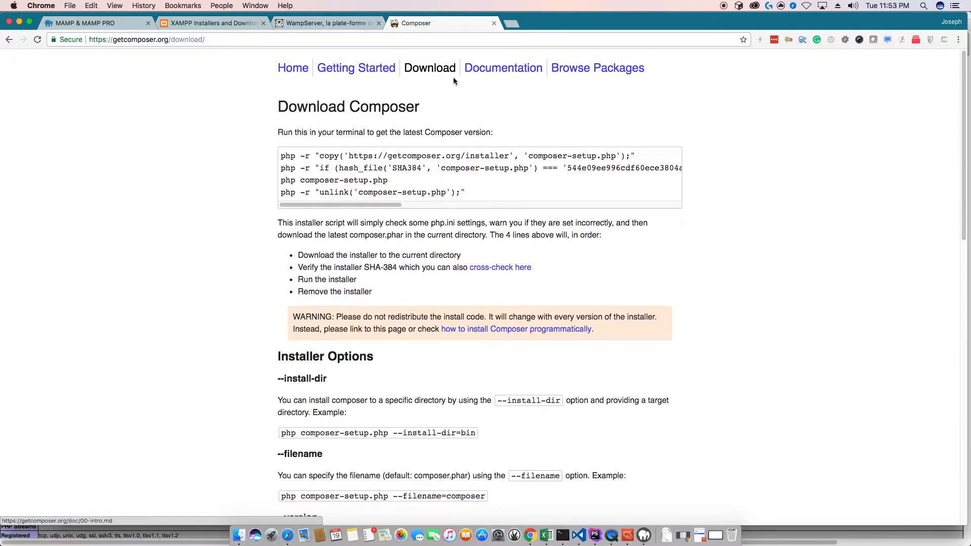
{"action": "left_click_drag", "start_coordinate": [304, 163], "coordinate": [465, 193]}
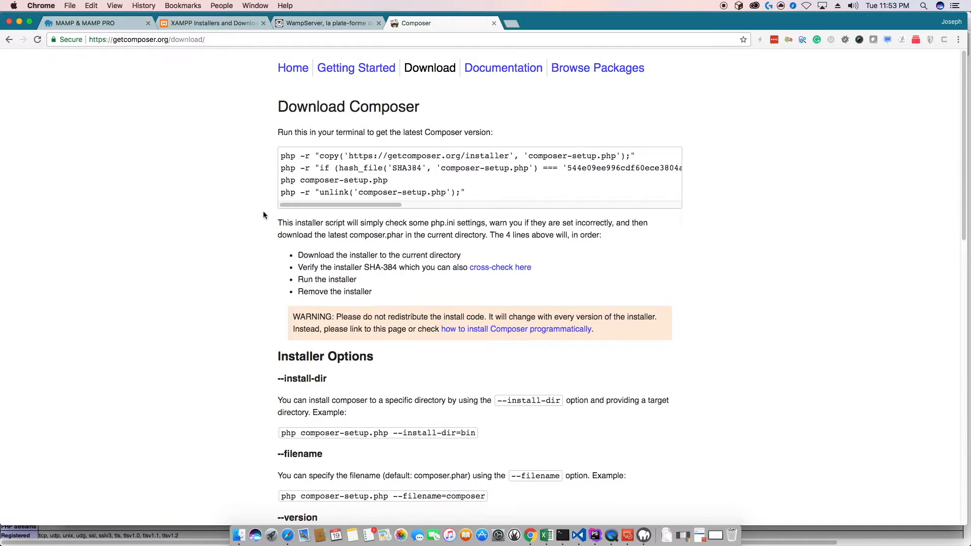
{"action": "scroll", "scroll_direction": "down", "scroll_amount": 3}
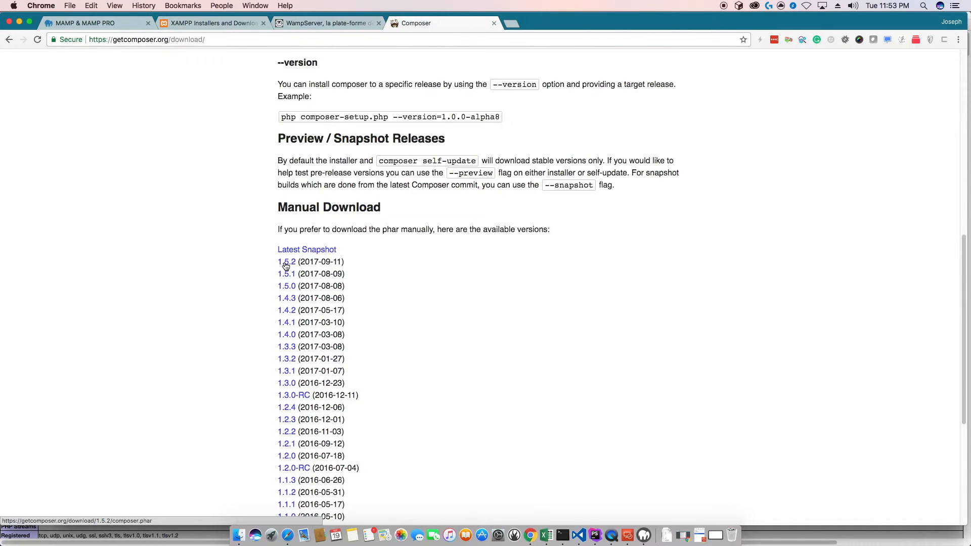
{"action": "left_click", "coordinate": [286, 261]}
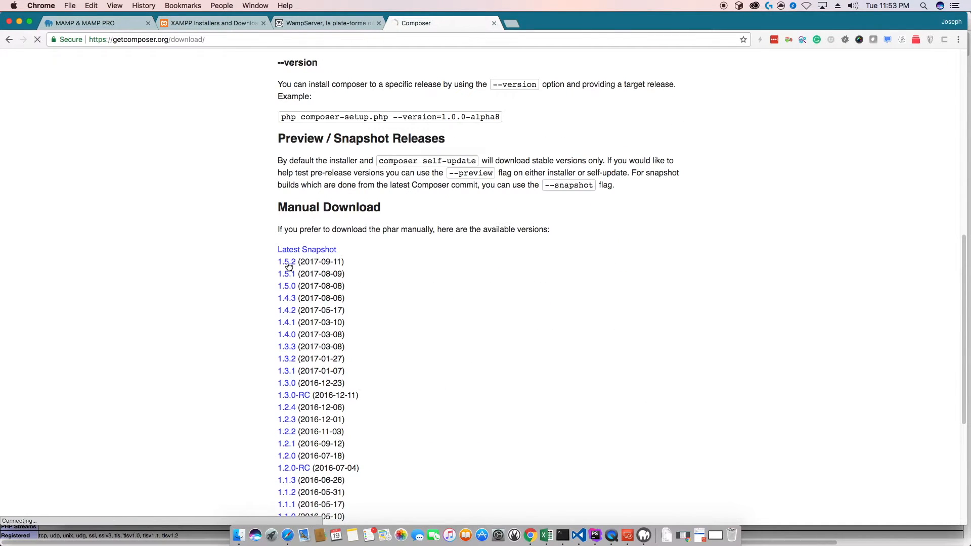
{"action": "left_click", "coordinate": [286, 261]}
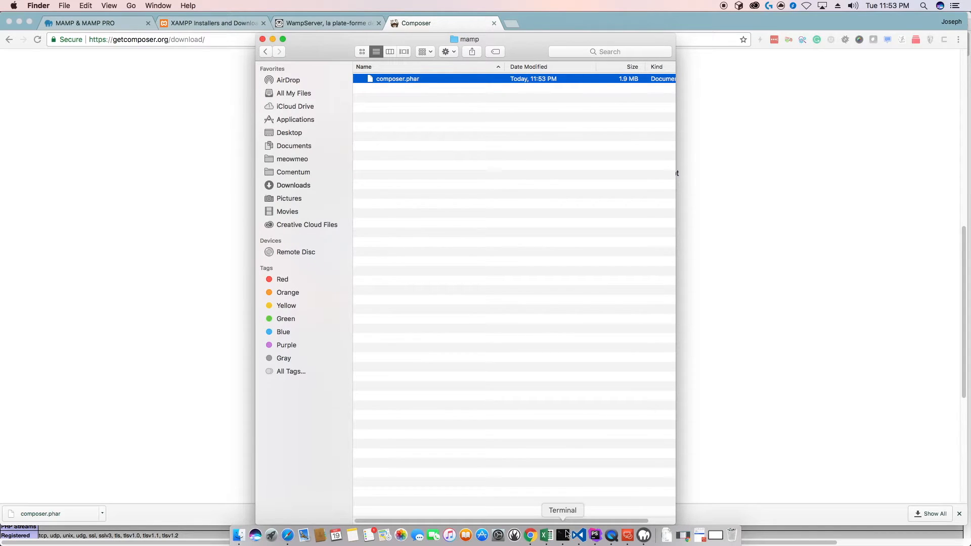
- In Documents/mamp, run composer.phar with MAMP's php7.1.6 binary to list Composer commands
{"action": "left_click", "coordinate": [562, 534]}
{"action": "type", "text": "c"}
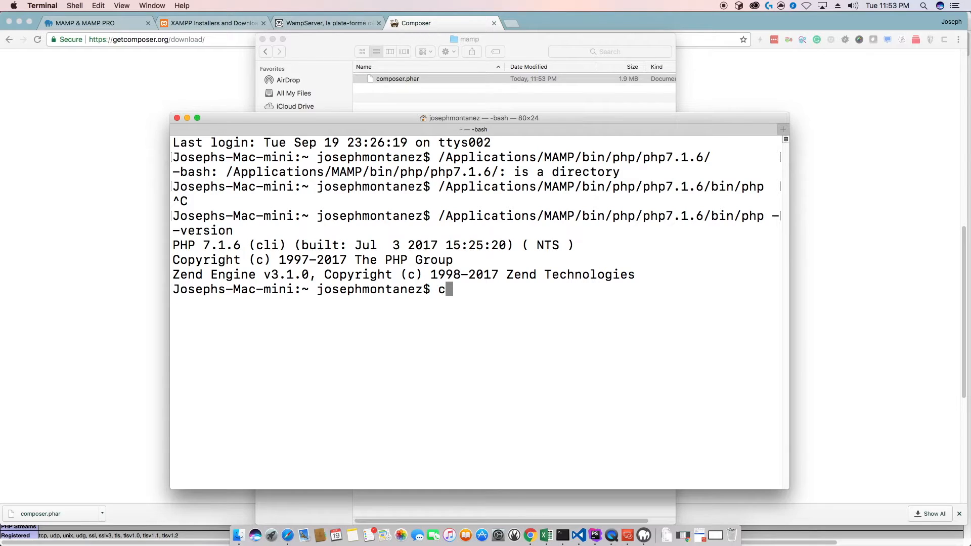
{"action": "type", "text": "d Documents/m"}
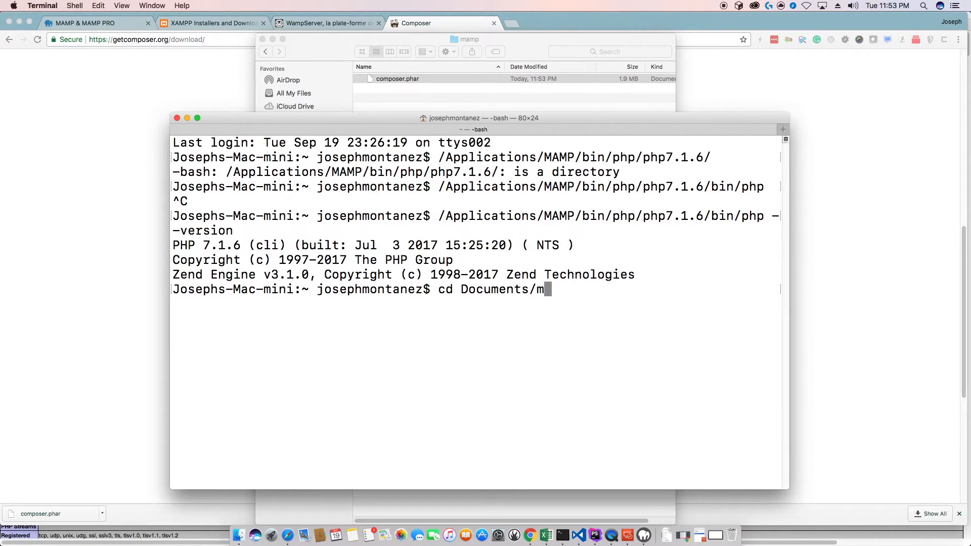
{"action": "type", "text": "amp/"}
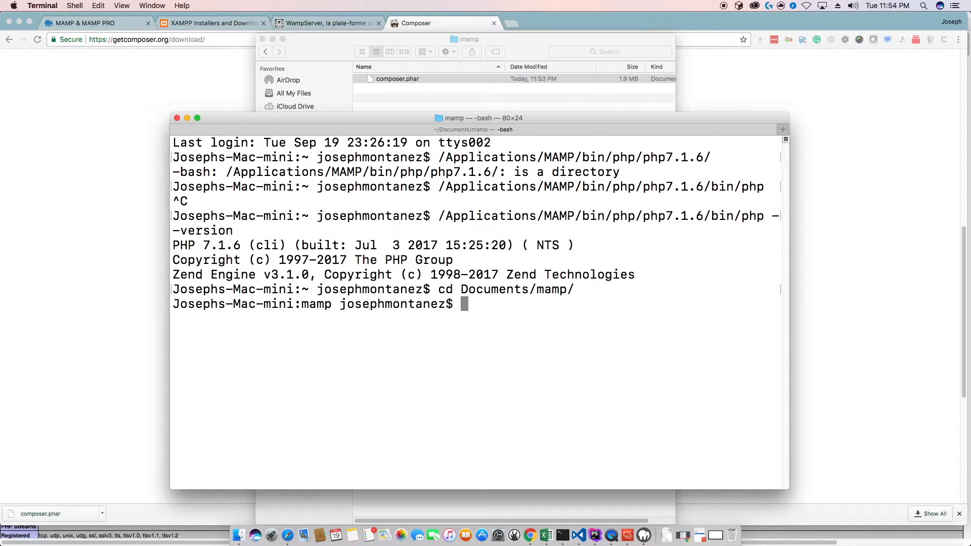
{"action": "mouse_move", "coordinate": [440, 218]}
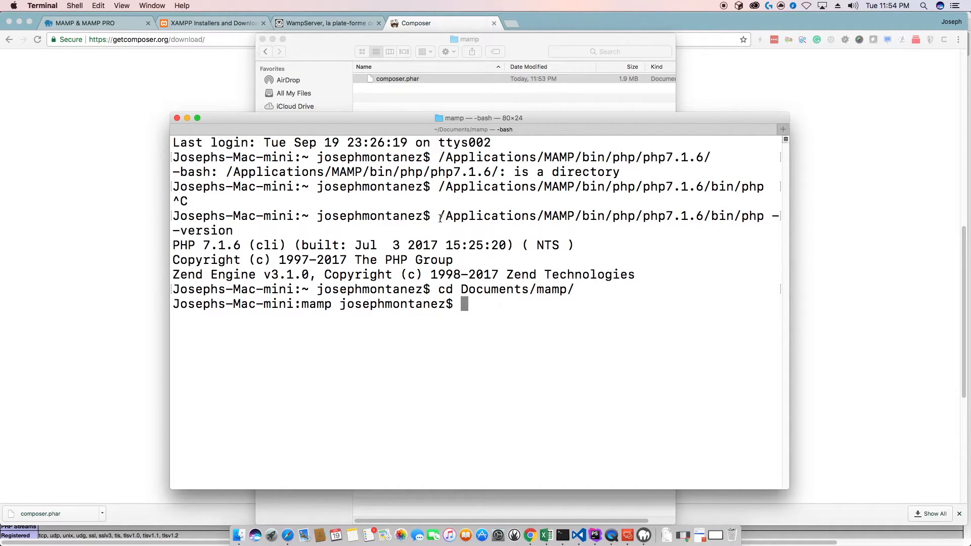
{"action": "left_click_drag", "start_coordinate": [440, 215], "coordinate": [763, 215]}
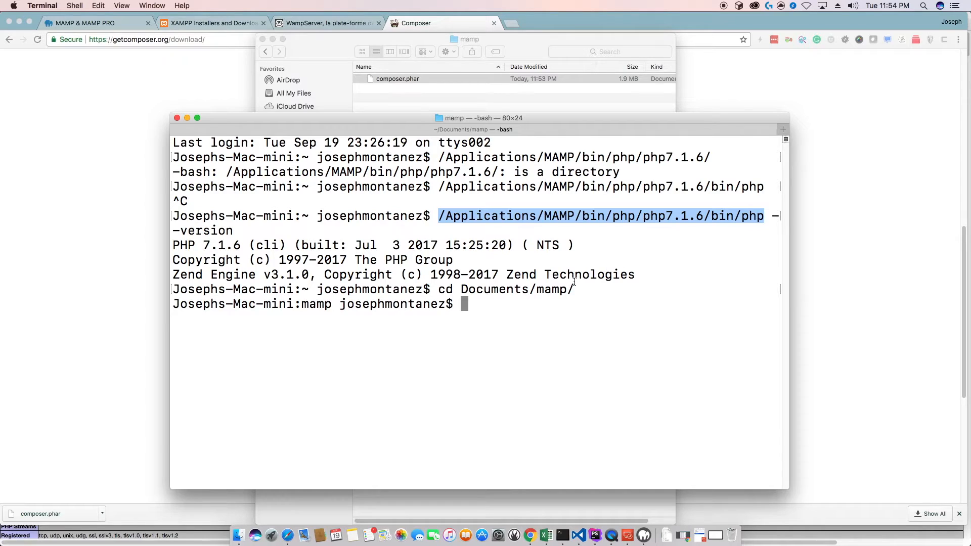
{"action": "type", "text": "/Applications/MAMP/bin/php/php7.1.6/bin/php composer.phar"}
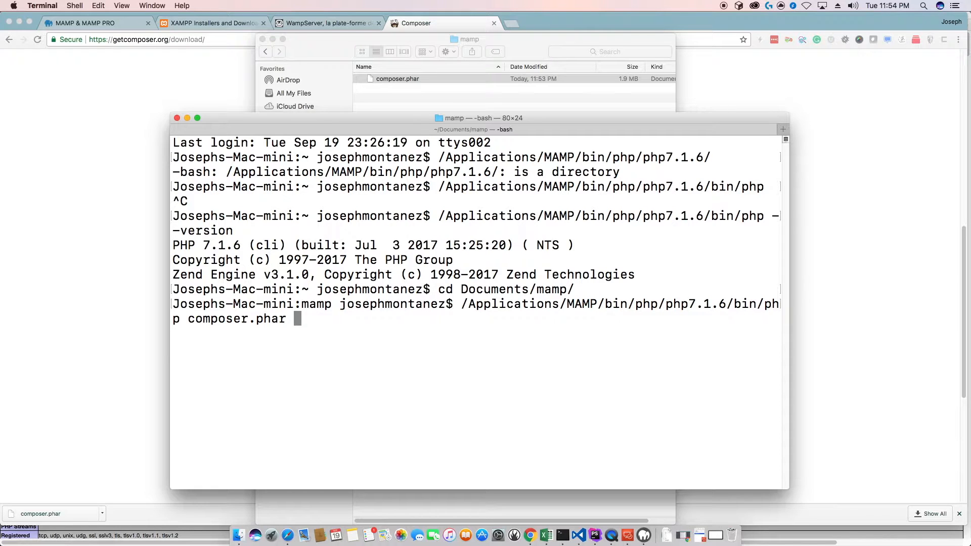
{"action": "key", "text": "Return"}
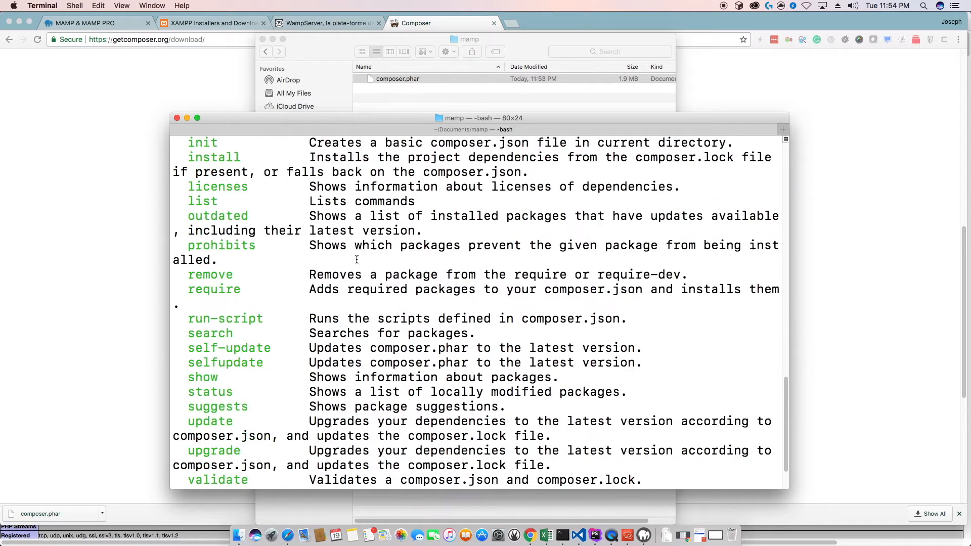
{"action": "scroll", "scroll_direction": "down", "scroll_amount": 3}
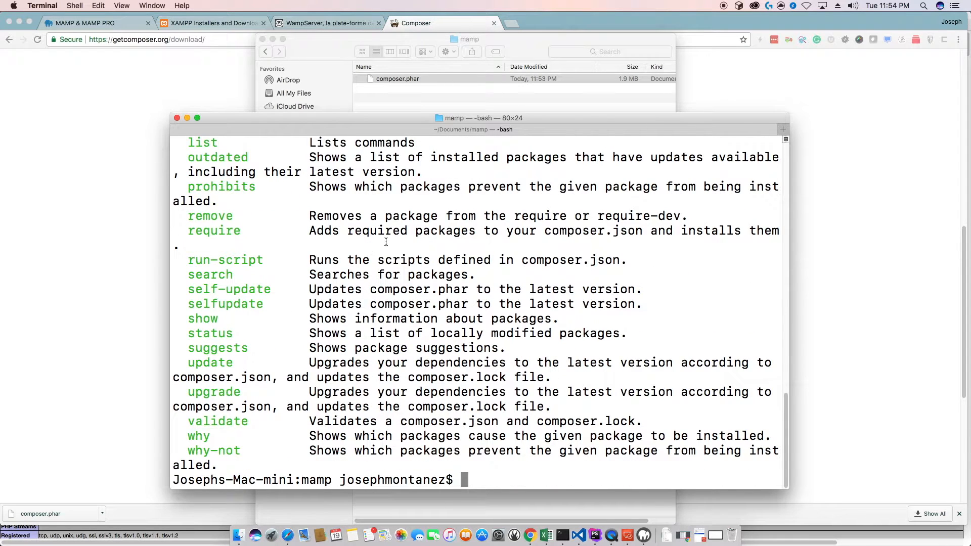
{"action": "mouse_move", "coordinate": [628, 534]}
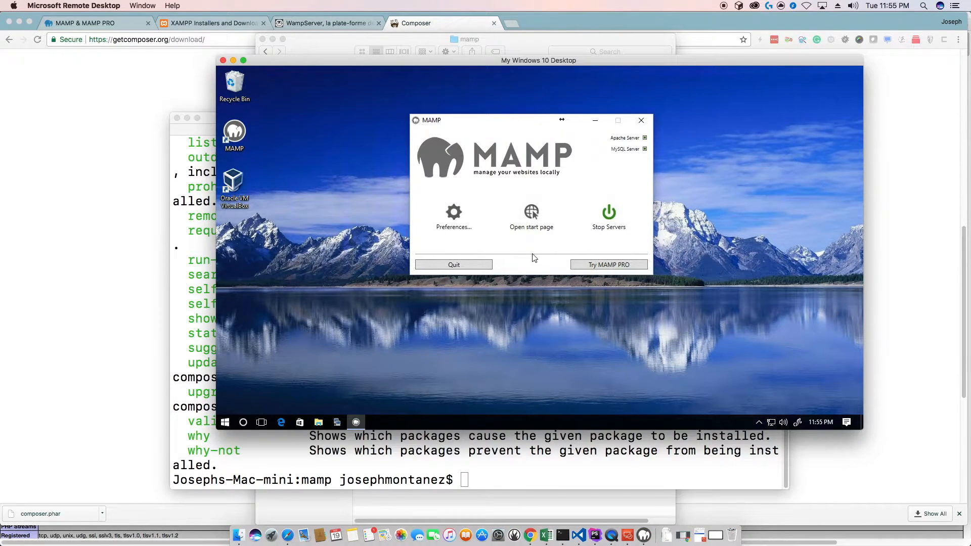
{"action": "mouse_move", "coordinate": [531, 215]}
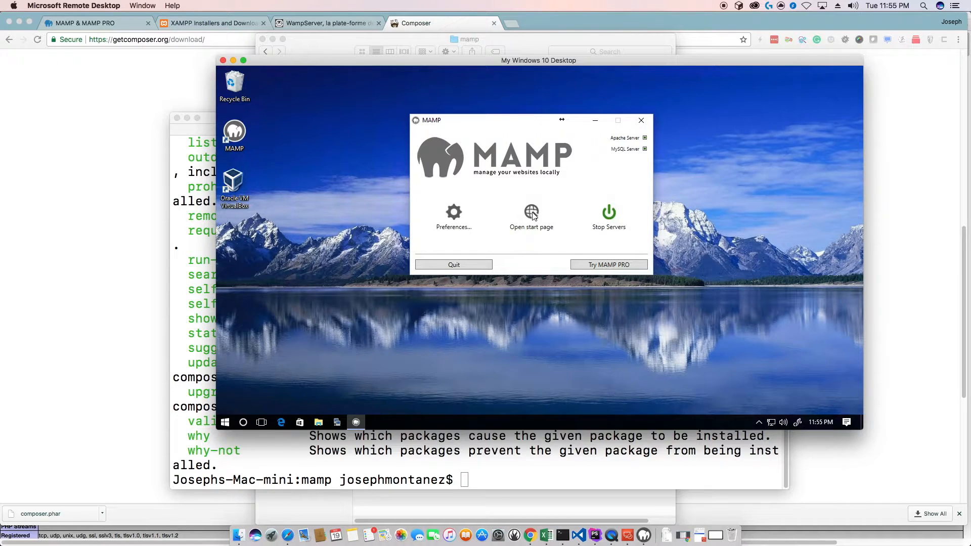
- Show the Windows MAMP start page's phpinfo and highlight MAMP in the loaded php.ini path
{"action": "left_click", "coordinate": [531, 213]}
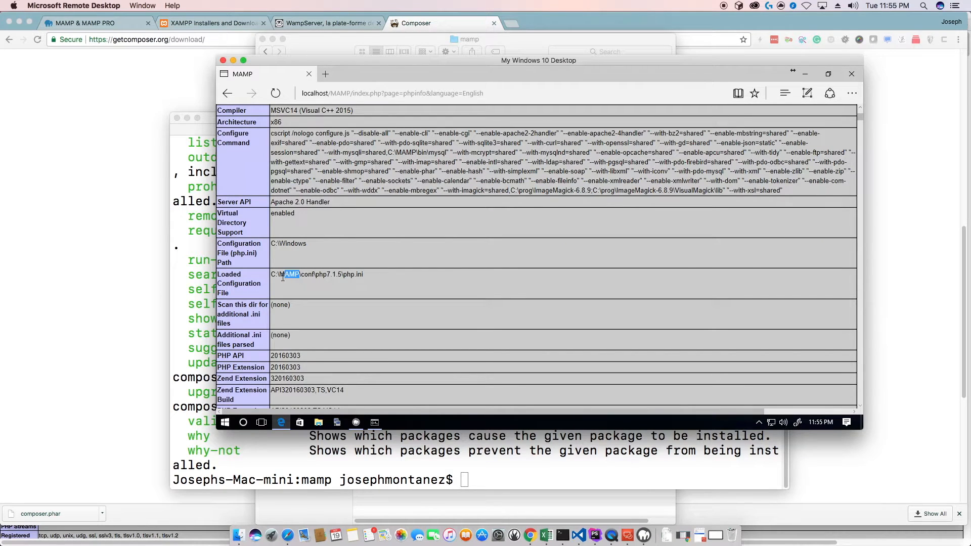
{"action": "double_click", "coordinate": [286, 274]}
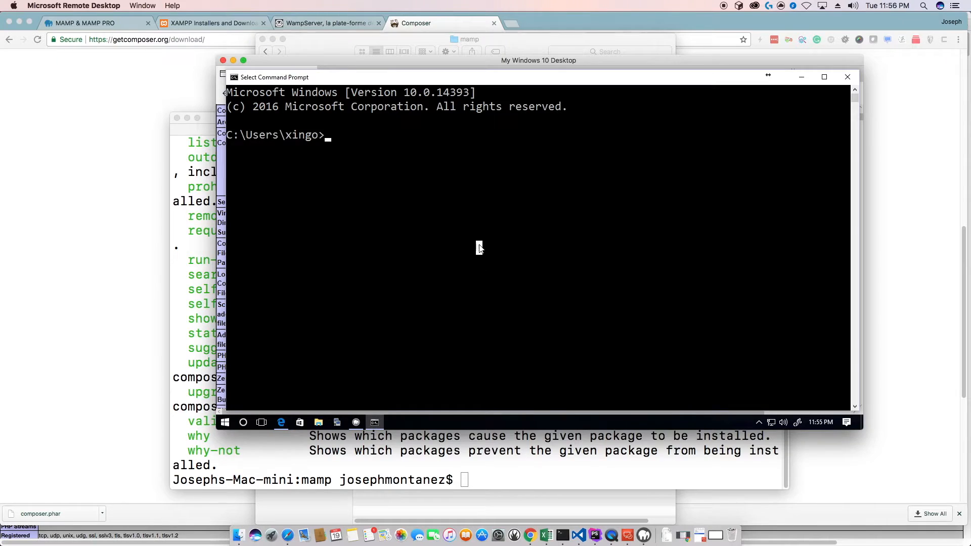
- Run C:\MAMP\bin\php\php7.1.5\php.exe, cancel it, then rerun with --version
{"action": "type", "text": "C:\\"}
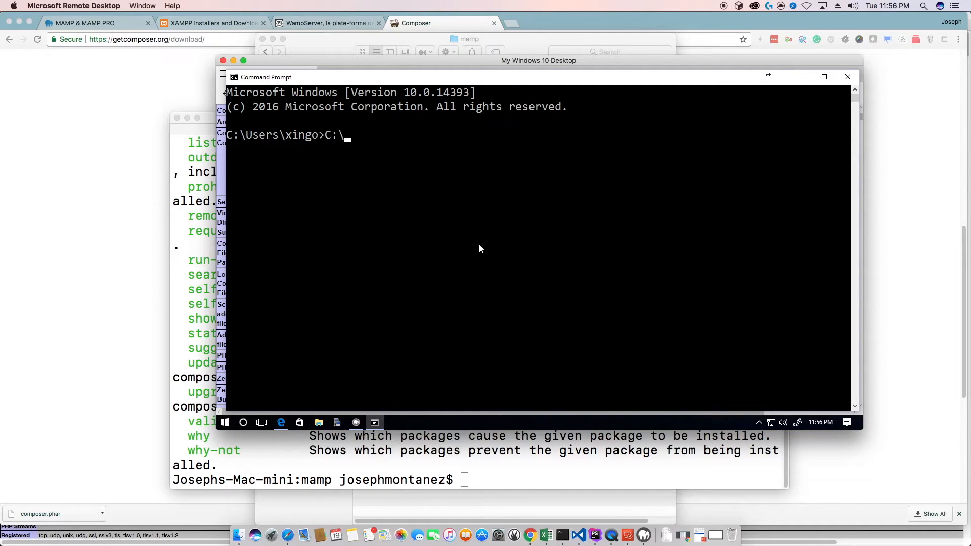
{"action": "type", "text": "MAMP\\"}
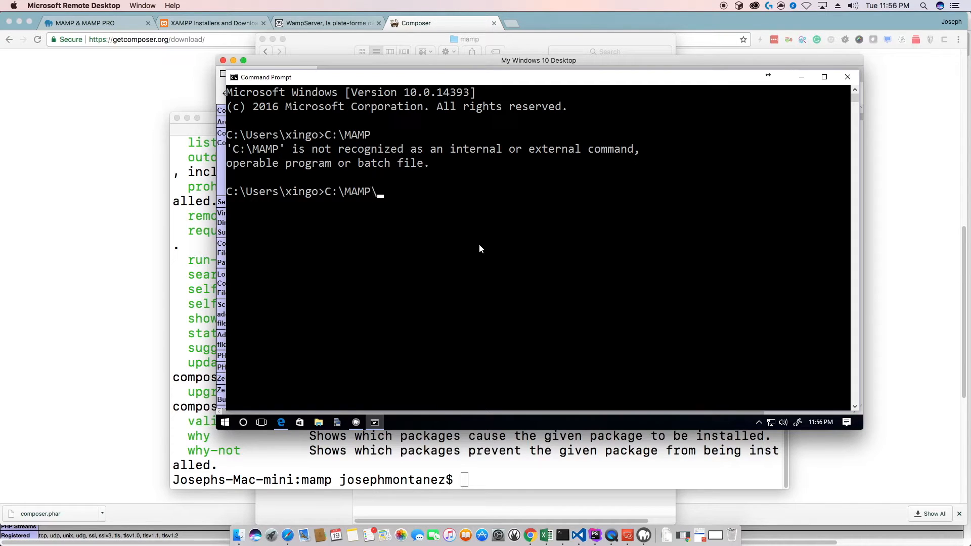
{"action": "type", "text": "bin\\php\\php5.6.30"}
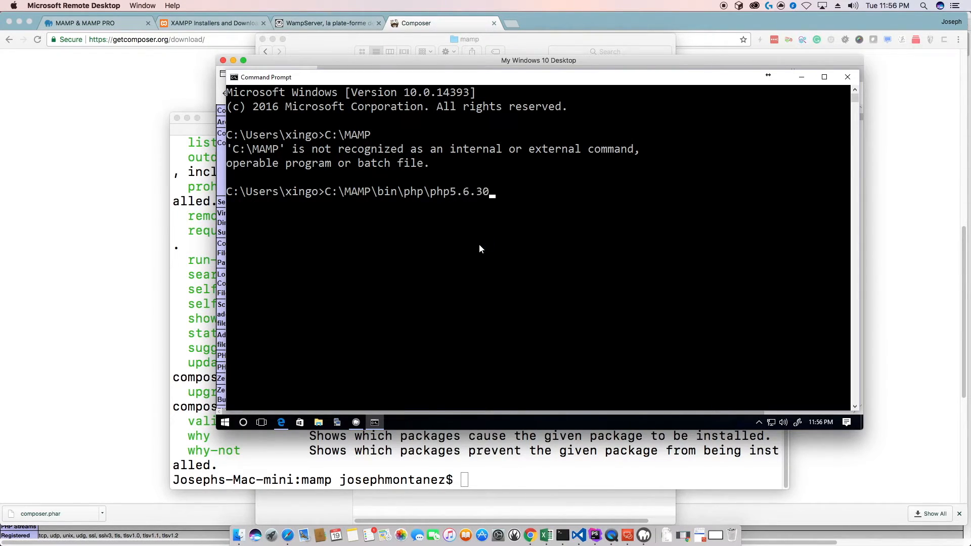
{"action": "type", "text": "sessions"}
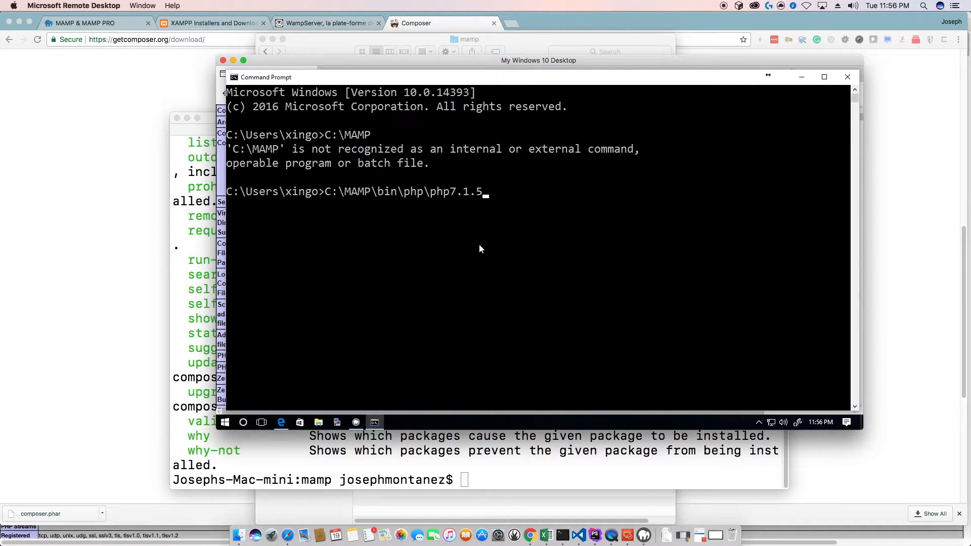
{"action": "type", "text": "\\deplister.exe"}
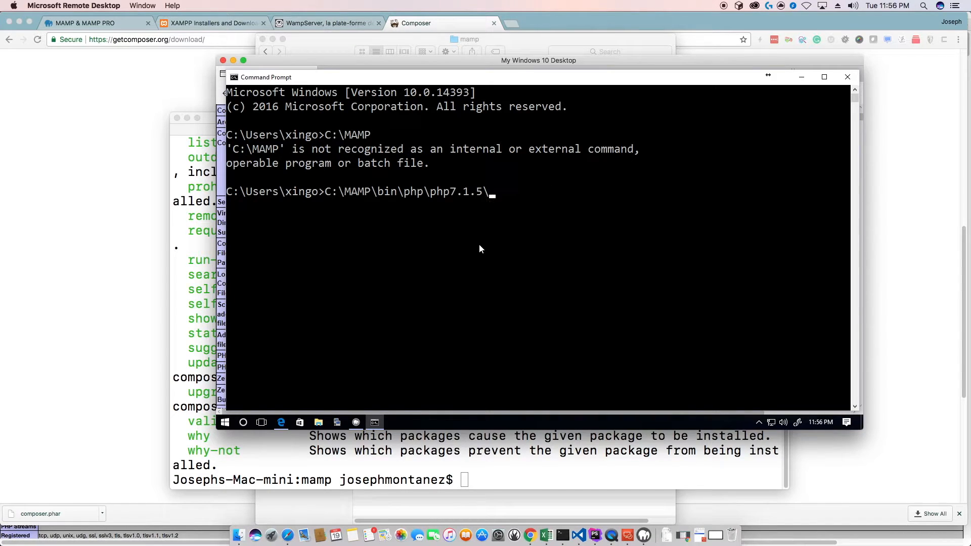
{"action": "type", "text": "php.exe"}
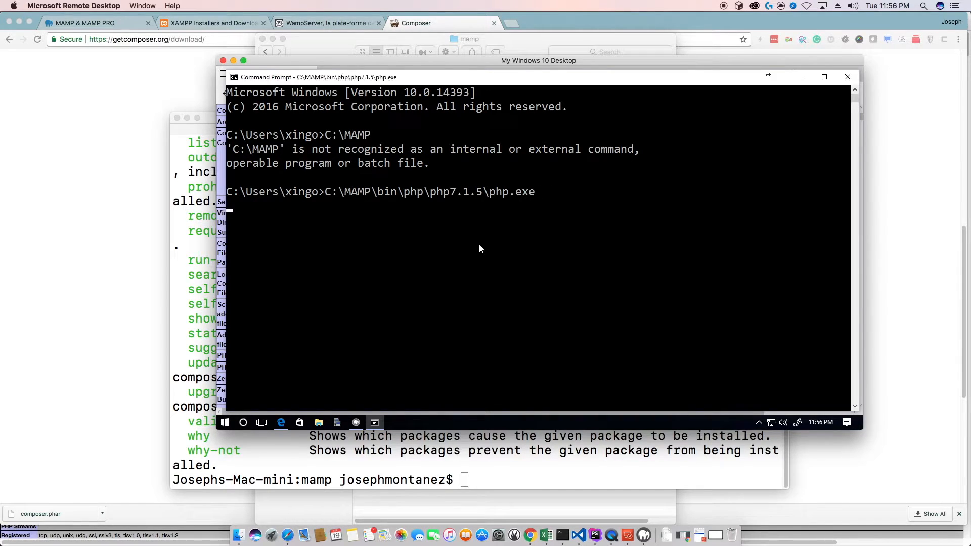
{"action": "key", "text": "ctrl+c"}
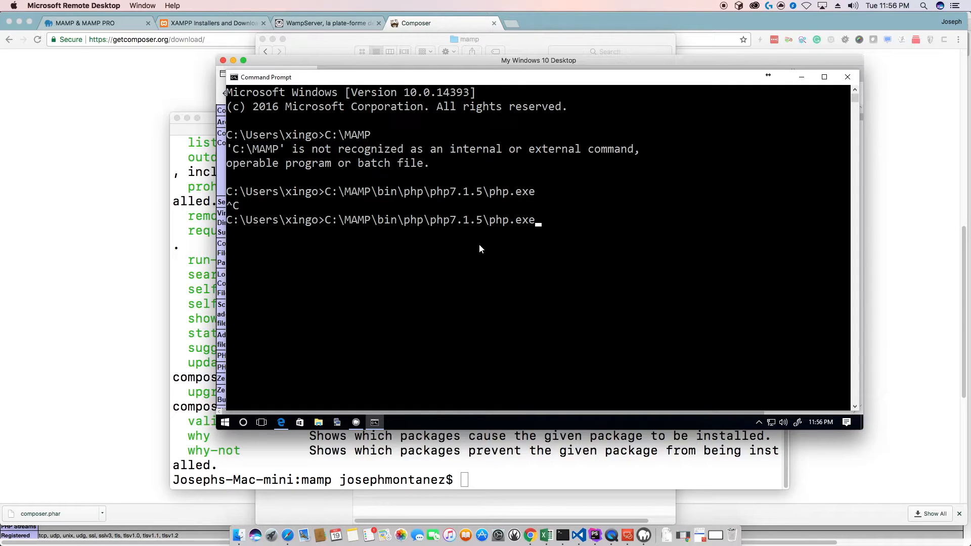
{"action": "type", "text": "--version"}
{"action": "type", "text": "composer p"}
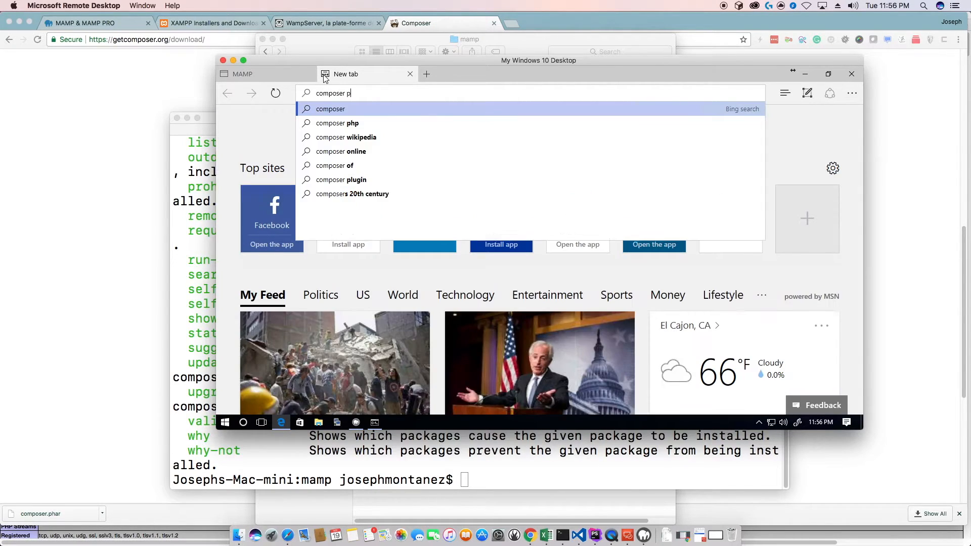
- Search composer php, download Composer-Setup.exe from getcomposer.org and run it with admin rights
{"action": "left_click", "coordinate": [336, 122]}
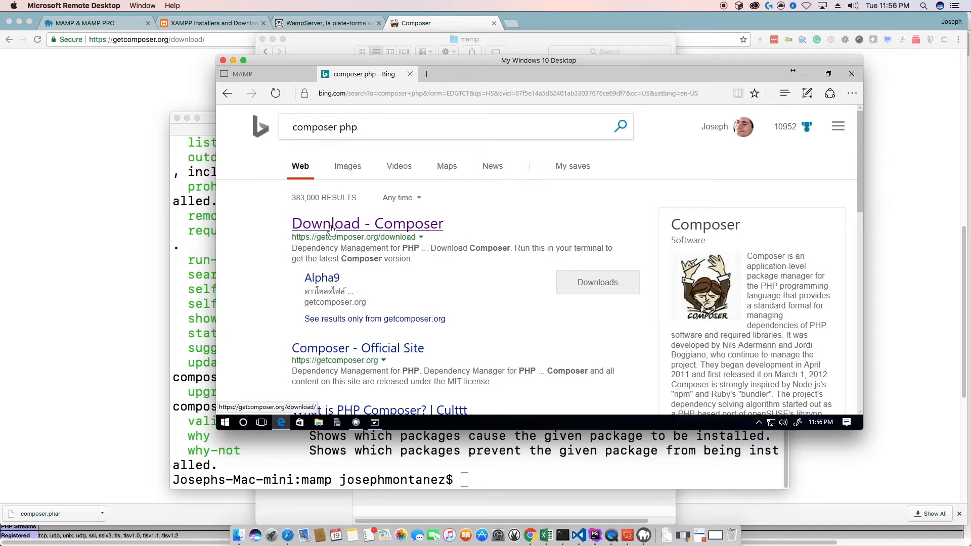
{"action": "left_click", "coordinate": [366, 222]}
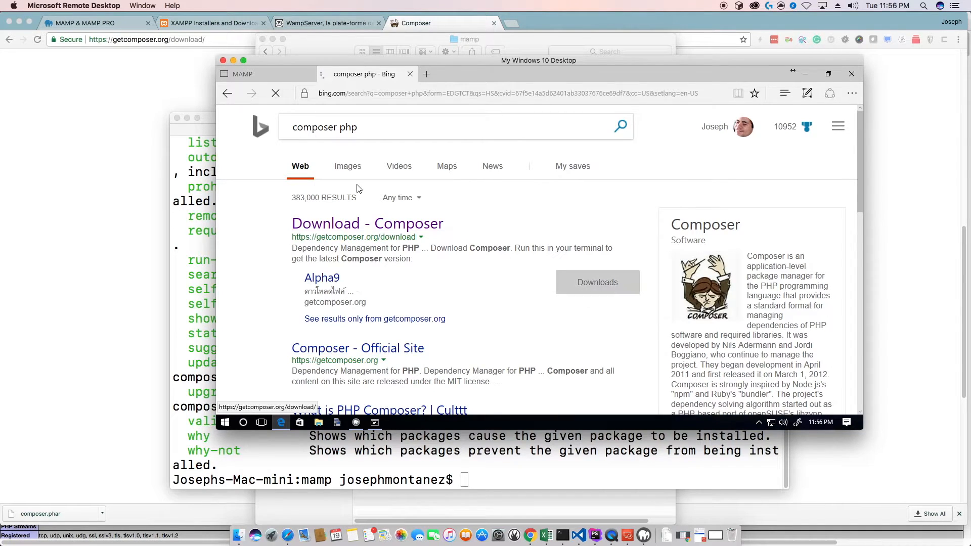
{"action": "left_click", "coordinate": [366, 223]}
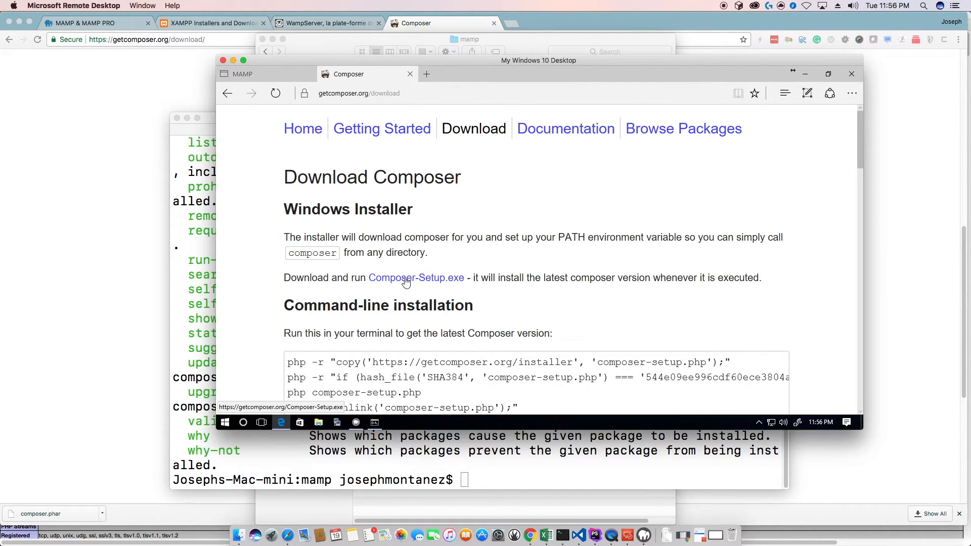
{"action": "left_click", "coordinate": [415, 277]}
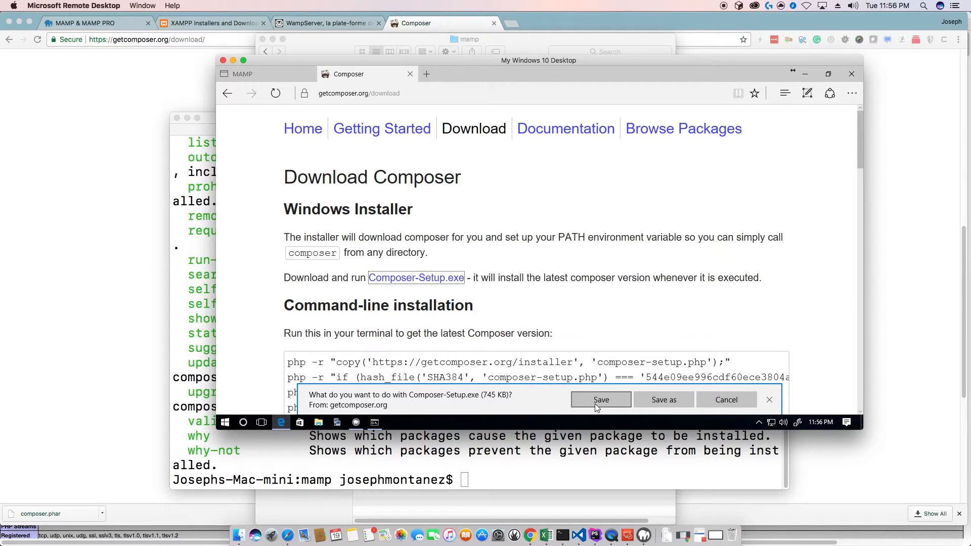
{"action": "left_click", "coordinate": [600, 399]}
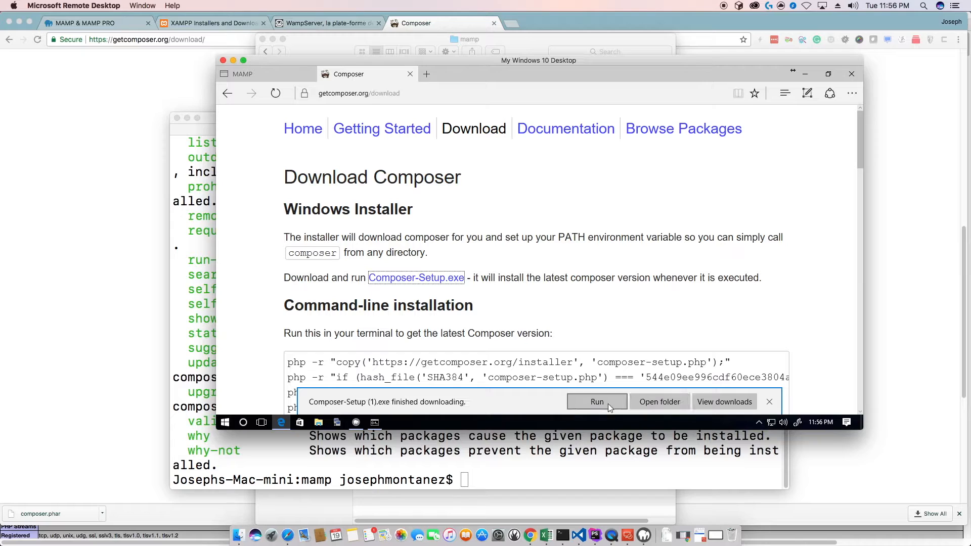
{"action": "left_click", "coordinate": [595, 401]}
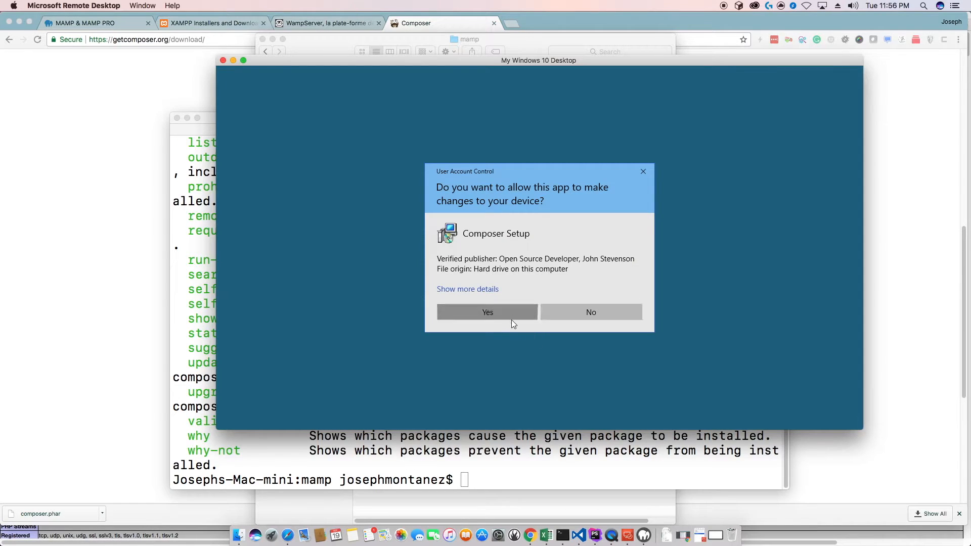
{"action": "left_click", "coordinate": [486, 313]}
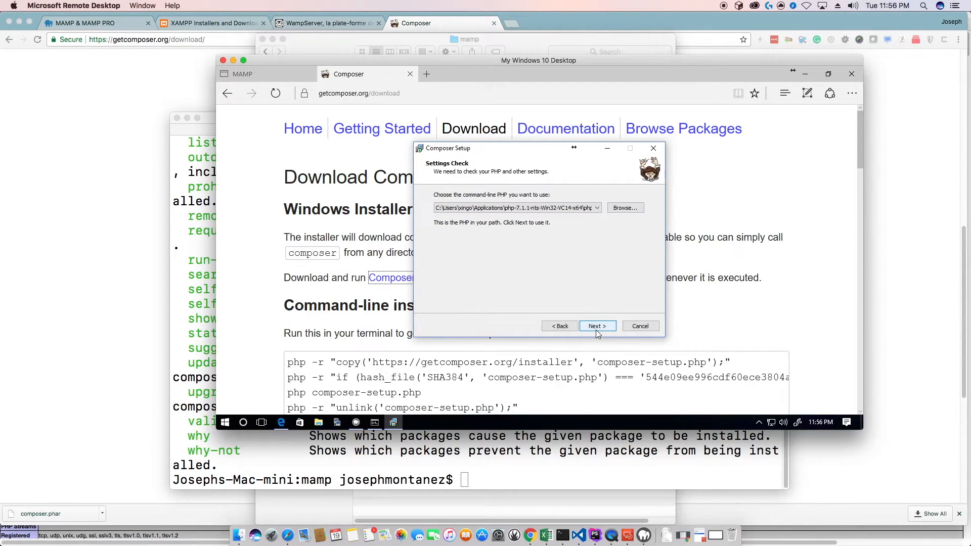
- Point the installer at C:\MAMP\bin\php\php7.1.5\php.exe and continue past php.ini and proxy steps
{"action": "left_click", "coordinate": [514, 207]}
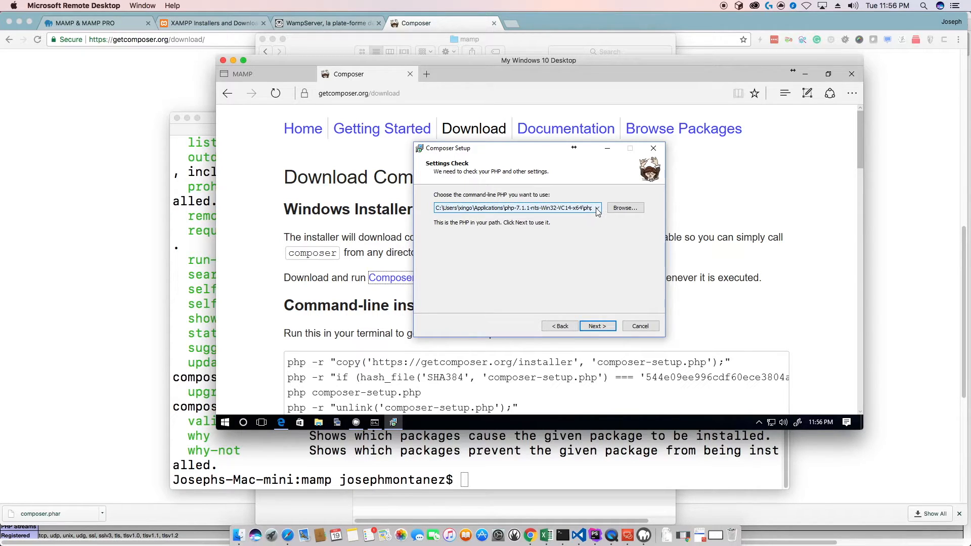
{"action": "left_click", "coordinate": [624, 207]}
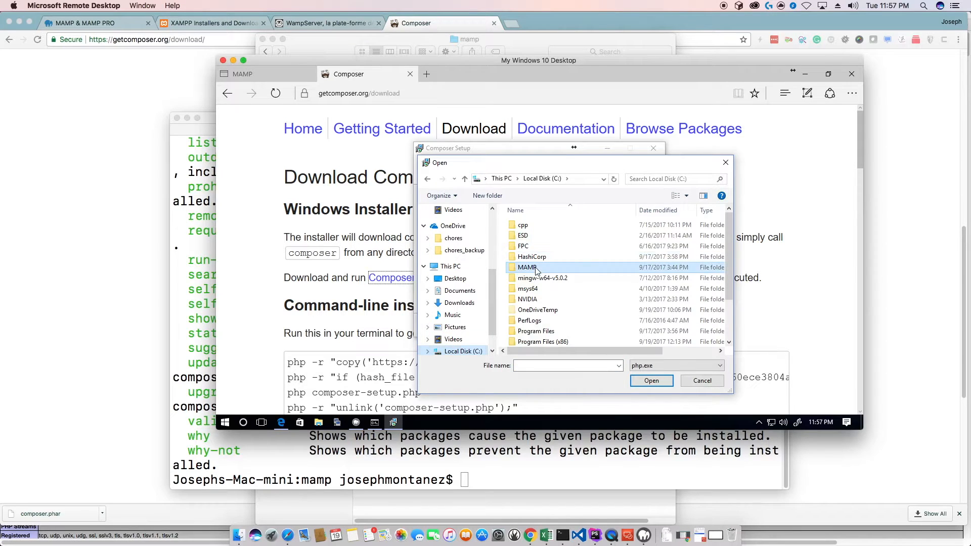
{"action": "double_click", "coordinate": [527, 267]}
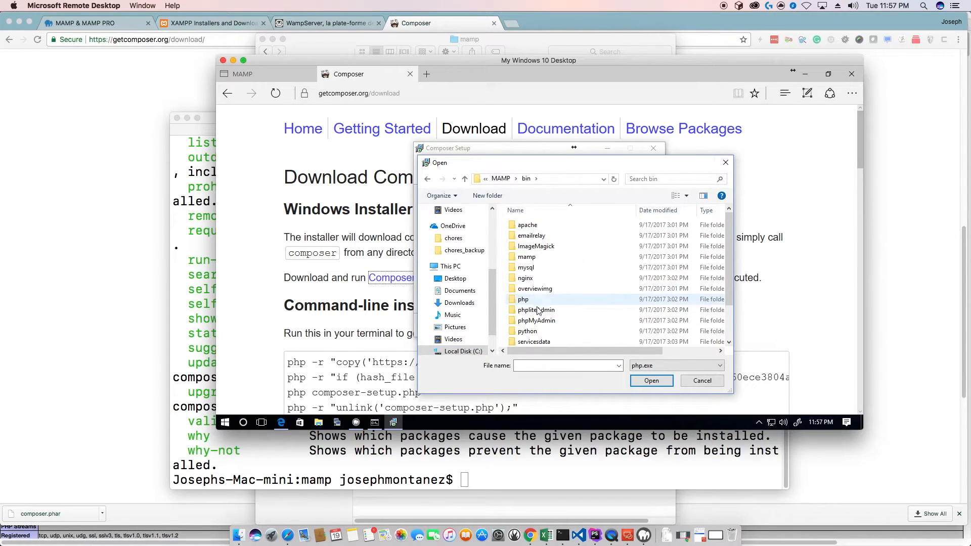
{"action": "double_click", "coordinate": [523, 299]}
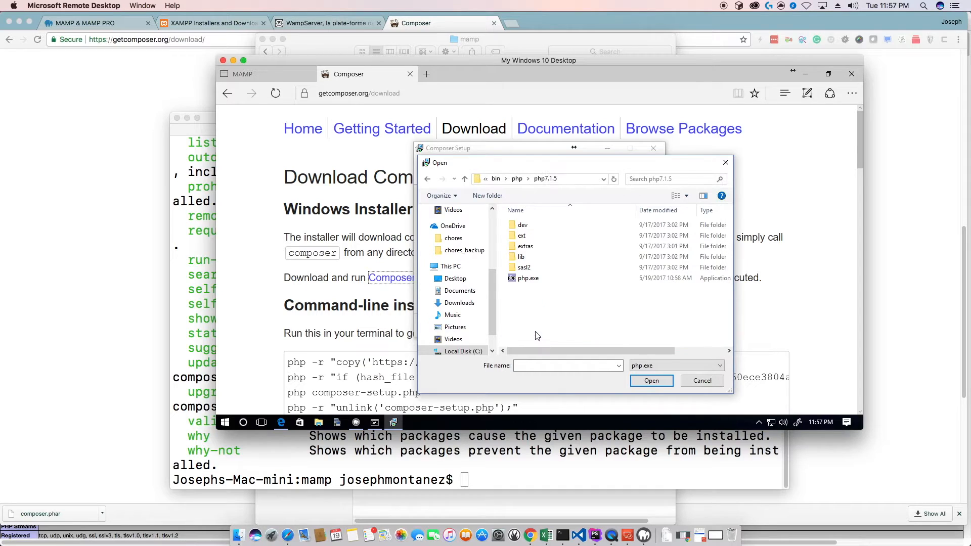
{"action": "left_click", "coordinate": [702, 381]}
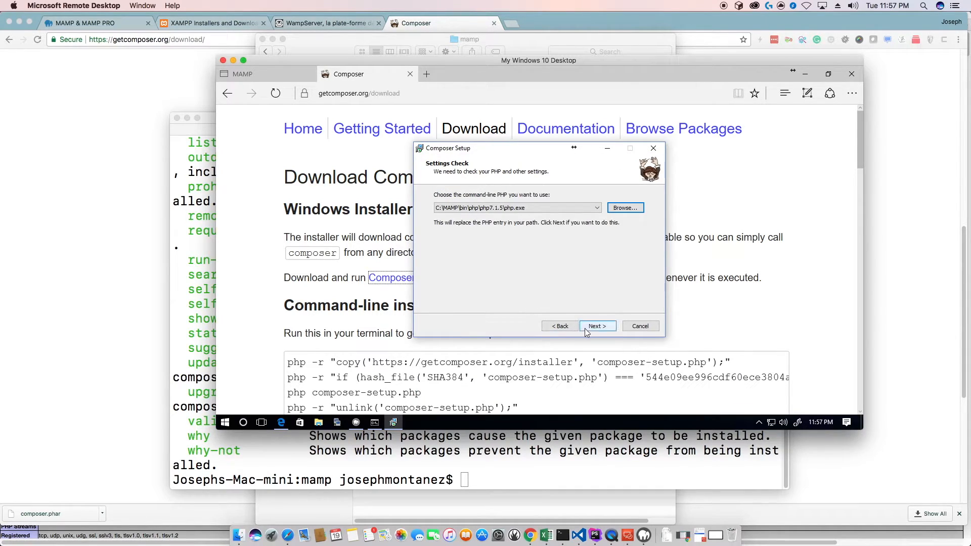
{"action": "left_click", "coordinate": [597, 325]}
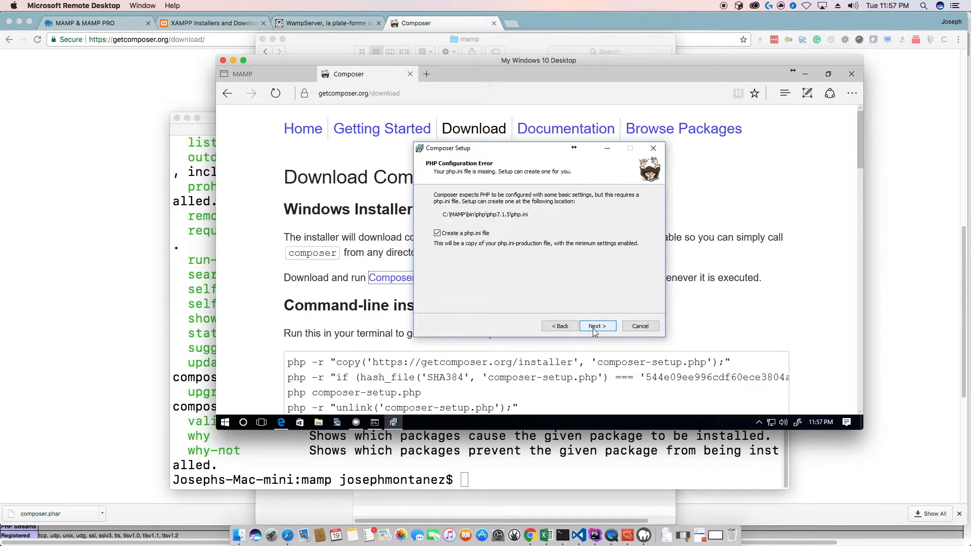
{"action": "left_click", "coordinate": [595, 326]}
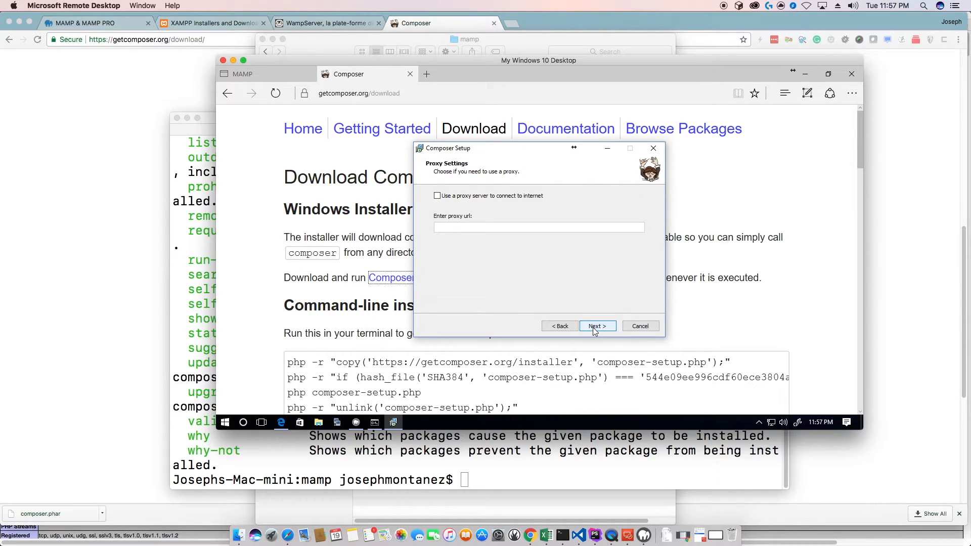
{"action": "left_click", "coordinate": [596, 326]}
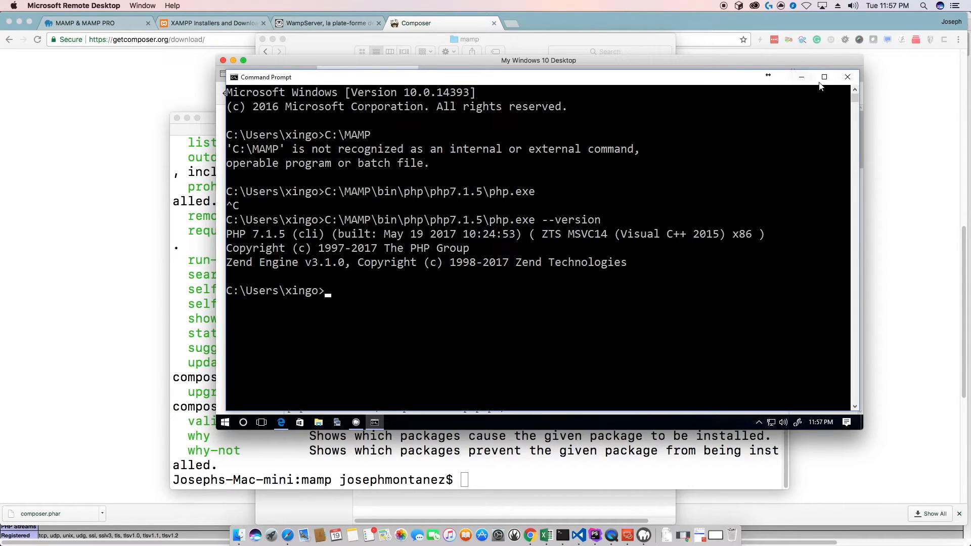
- Cancel the mistyped composer command with Ctrl+C and enter composer --help instead
{"action": "left_click", "coordinate": [226, 423]}
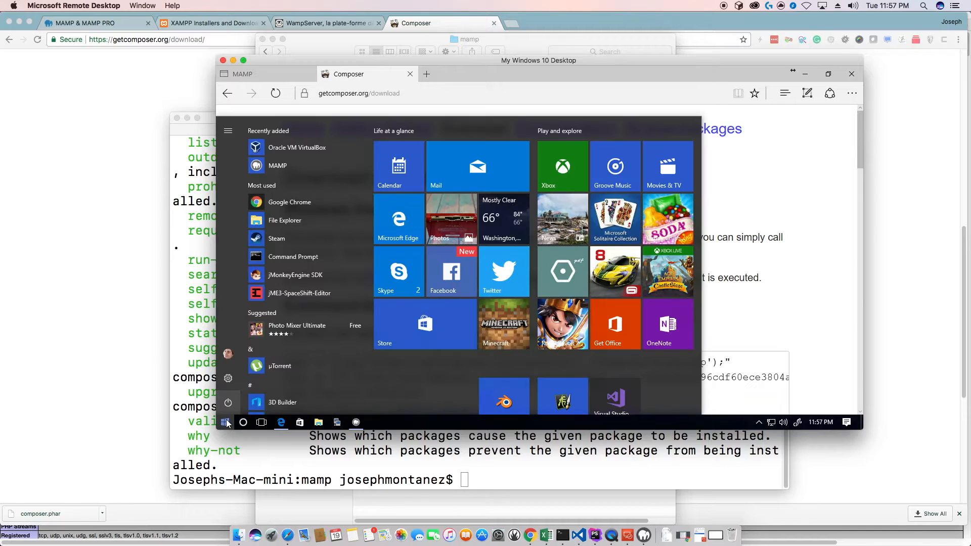
{"action": "left_click", "coordinate": [293, 256]}
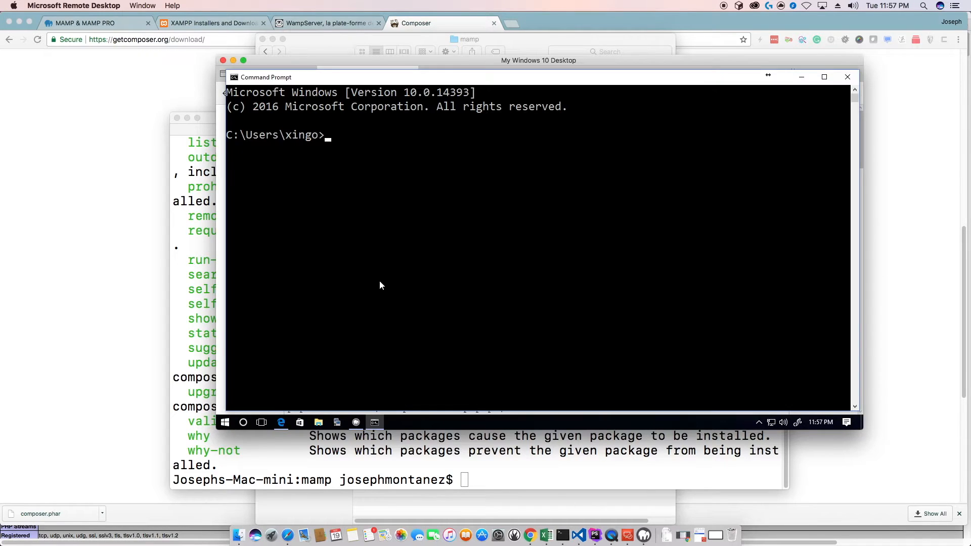
{"action": "type", "text": "composer --ghelp"}
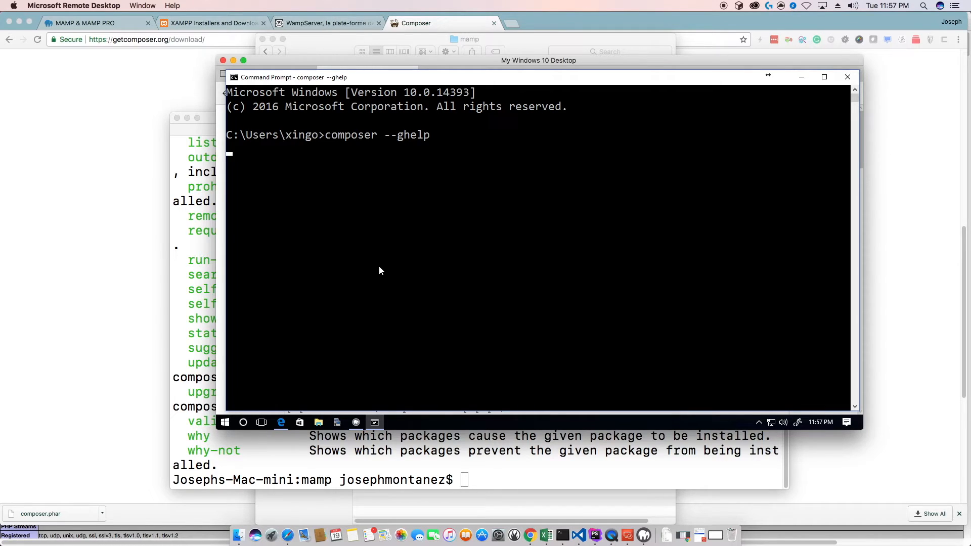
{"action": "key", "text": "ctrl+c"}
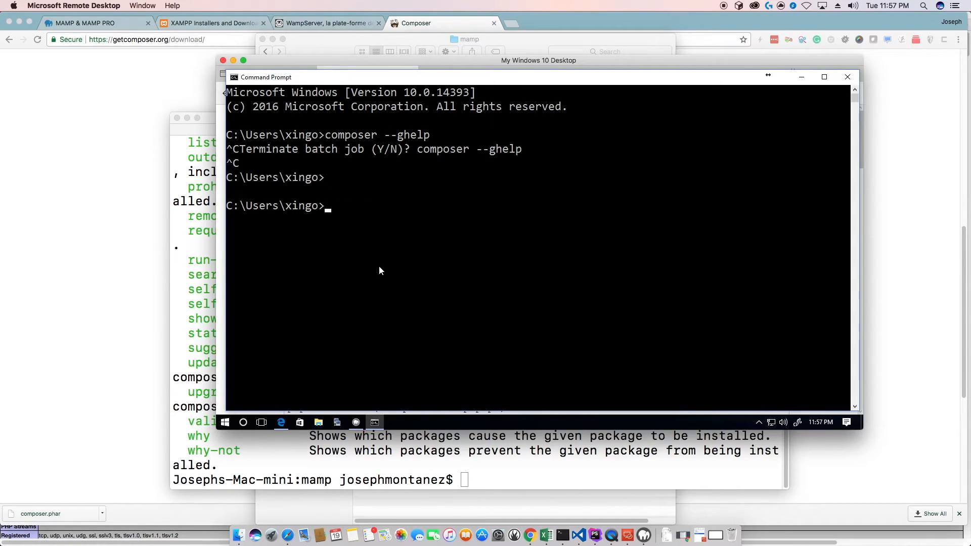
{"action": "type", "text": "composer --help"}
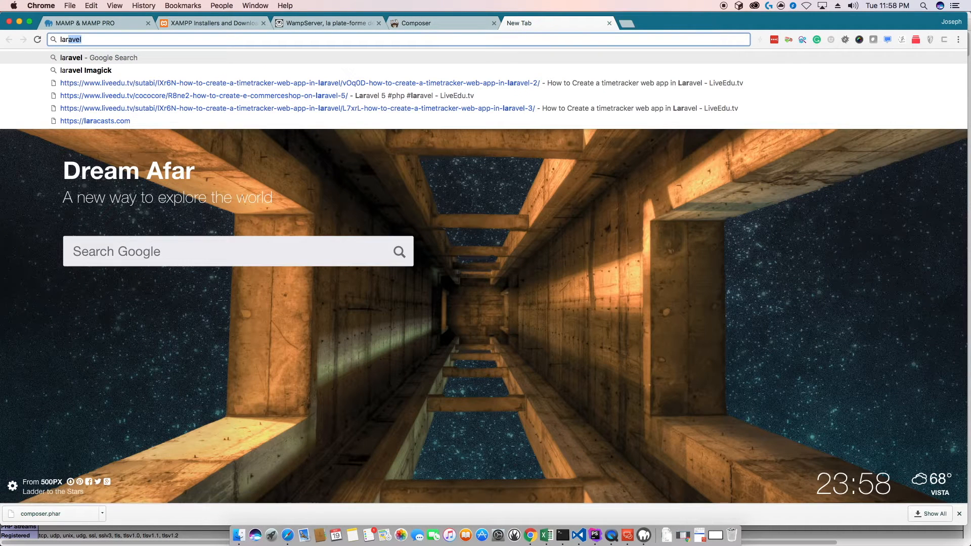
- Search Google for laravel, reach the laravel.com Installing Laravel docs and select the global require text
{"action": "key", "text": "Enter"}
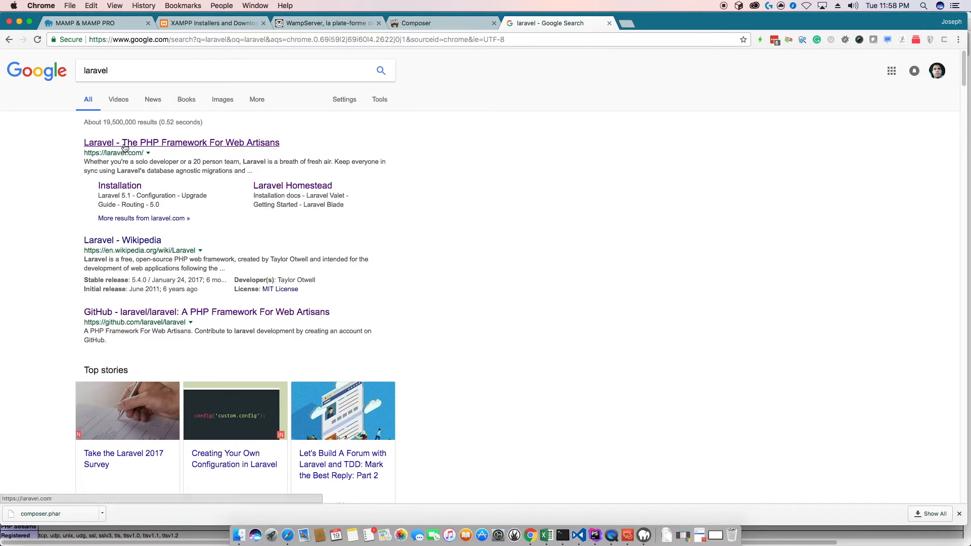
{"action": "left_click", "coordinate": [181, 142]}
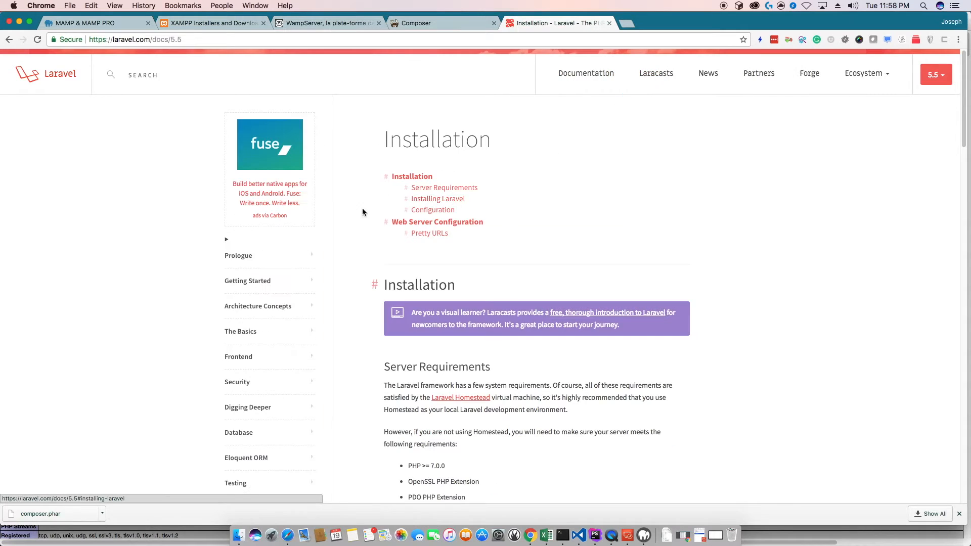
{"action": "left_click", "coordinate": [437, 199]}
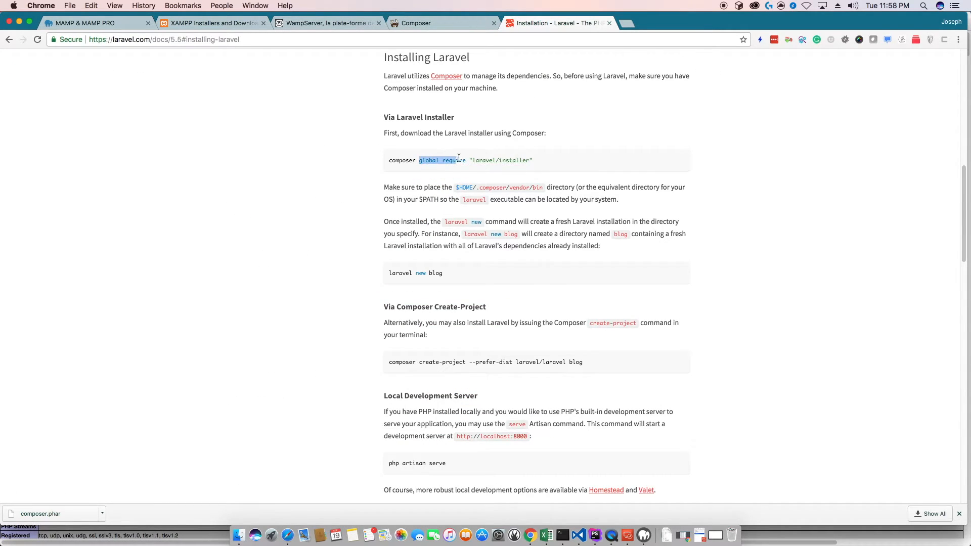
{"action": "left_click_drag", "start_coordinate": [458, 160], "coordinate": [534, 159]}
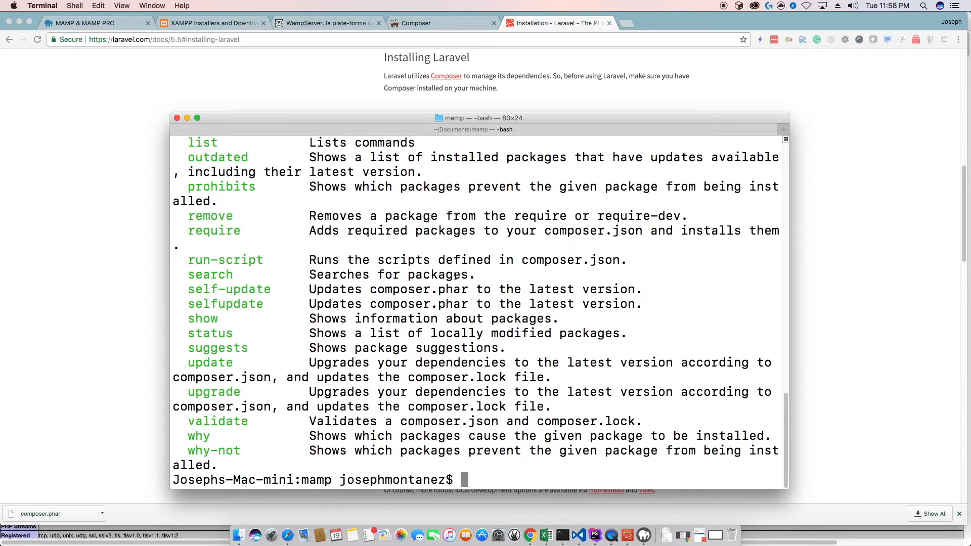
- Run MAMP's php7.1.6 with composer.phar to global require "laravel/installer", then return to the docs
{"action": "type", "text": "/Applications/MAMP/bin/php/php7.1.6/bin/php composer.phar"}
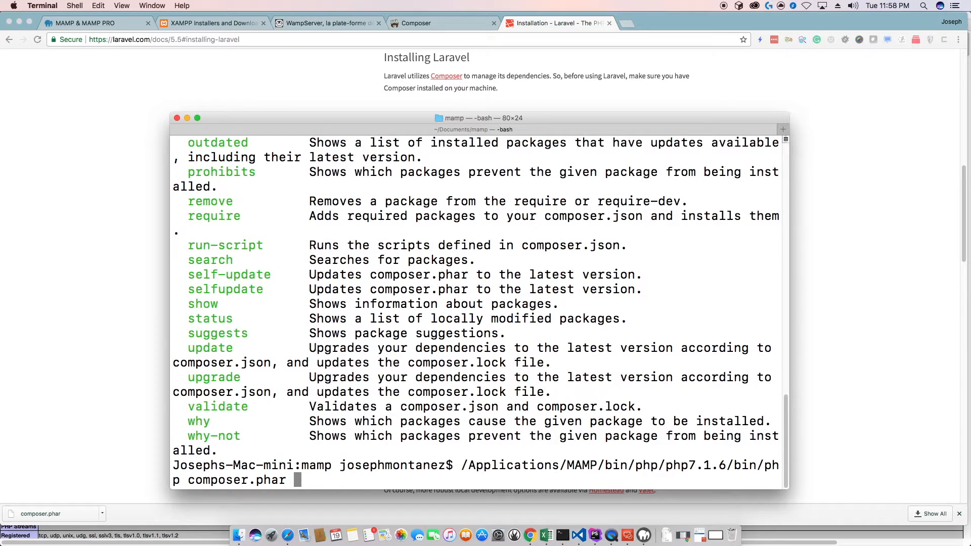
{"action": "mouse_move", "coordinate": [831, 351]}
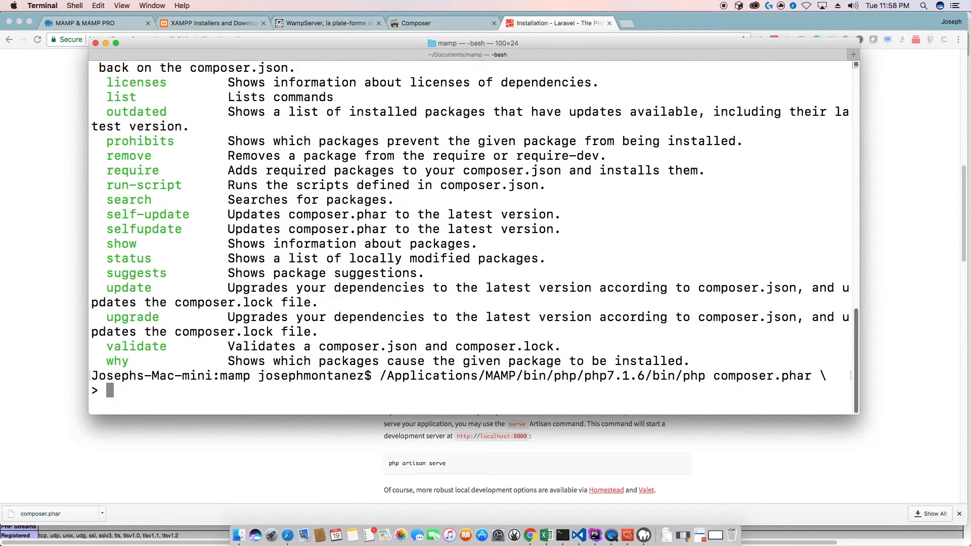
{"action": "type", "text": "global require \"laravel/installer\""}
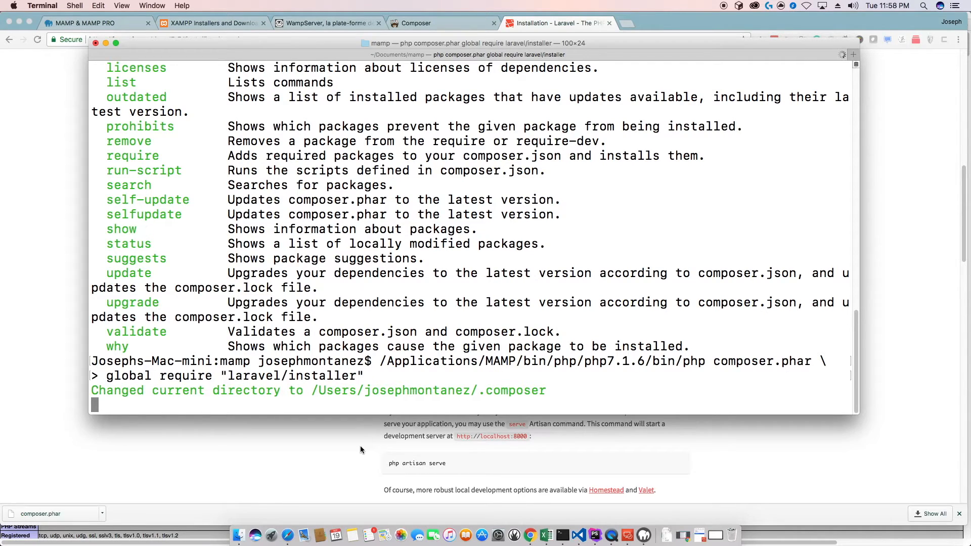
{"action": "left_click", "coordinate": [539, 24]}
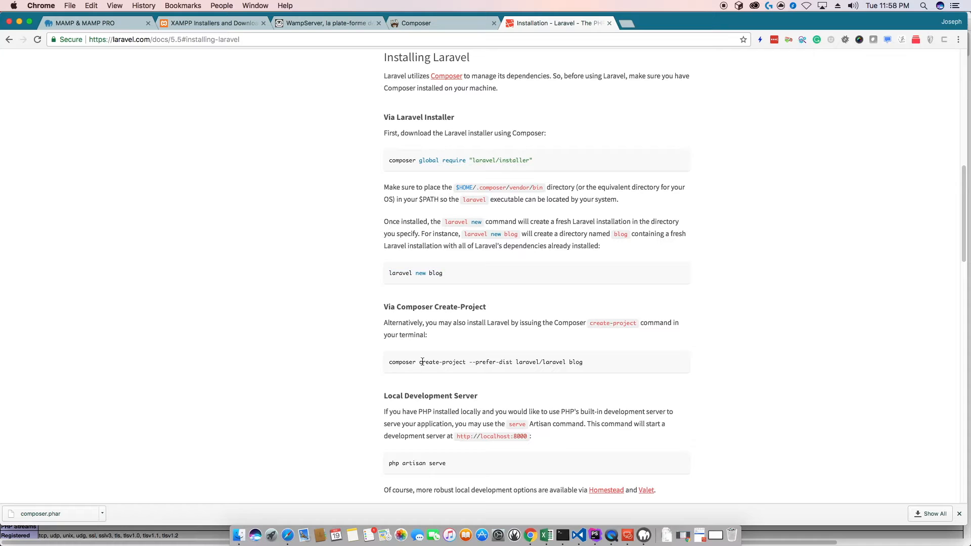
- Replace the arguments with create-project --prefer-dist laravel/laravel mywebapp and run it
{"action": "left_click_drag", "start_coordinate": [418, 362], "coordinate": [582, 362]}
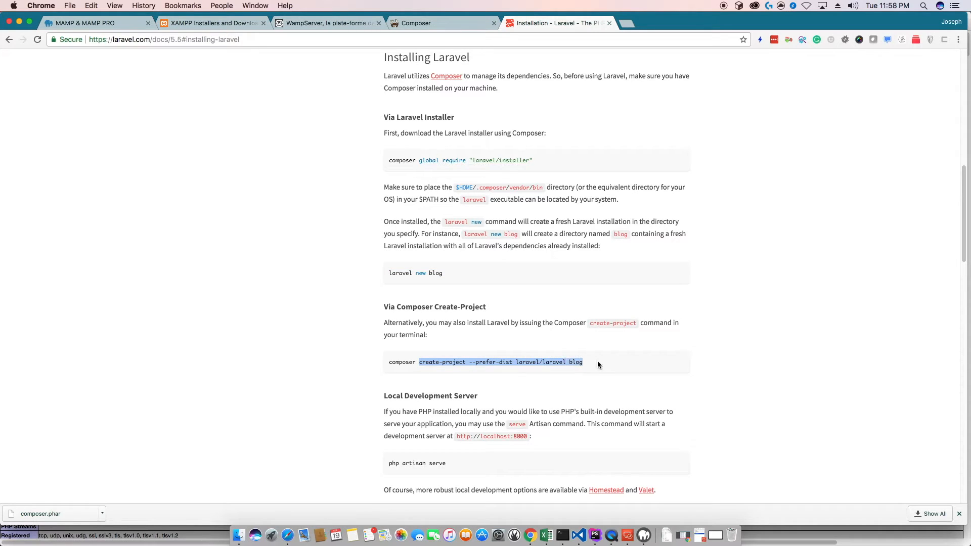
{"action": "mouse_move", "coordinate": [508, 380]}
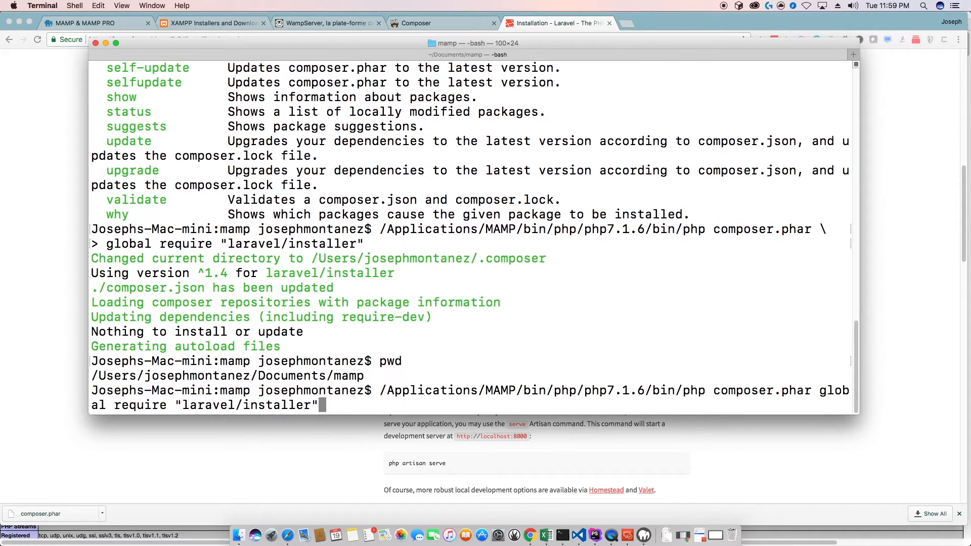
{"action": "key", "text": "Backspace"}
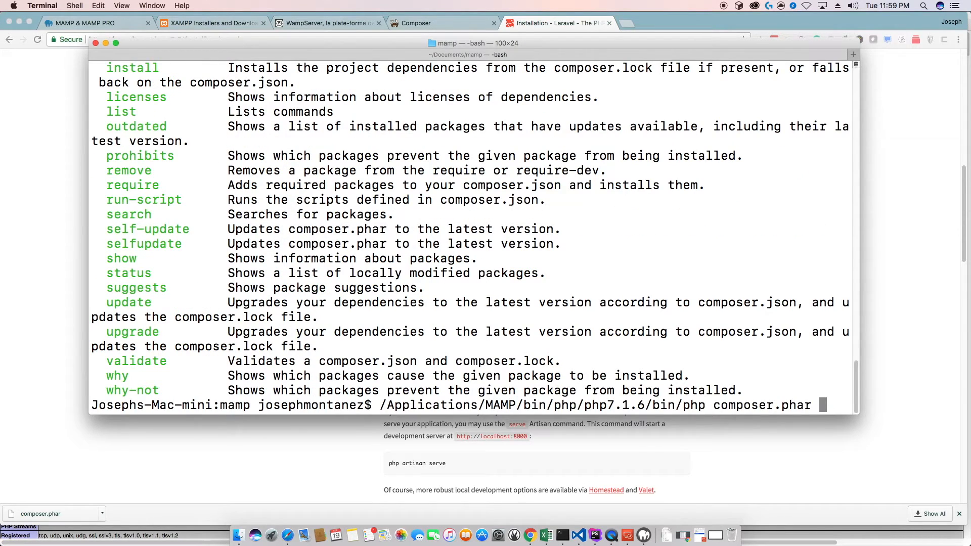
{"action": "type", "text": "create-project --prefer-dist laravel/laravel blog"}
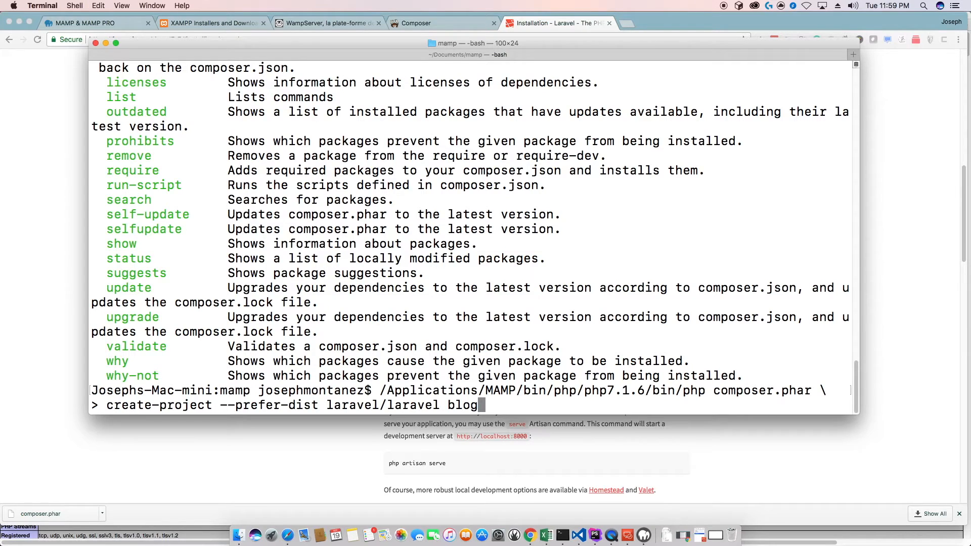
{"action": "type", "text": "my"}
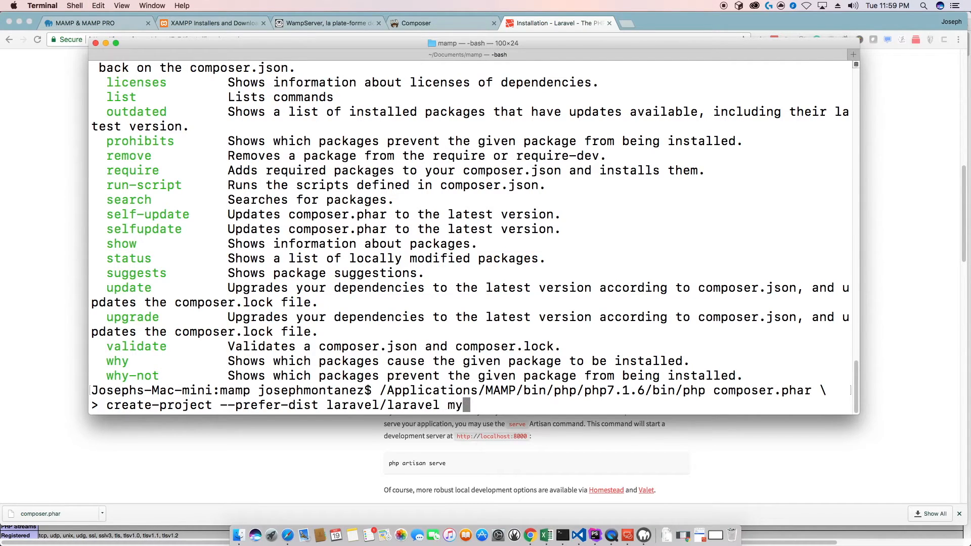
{"action": "type", "text": "webapp"}
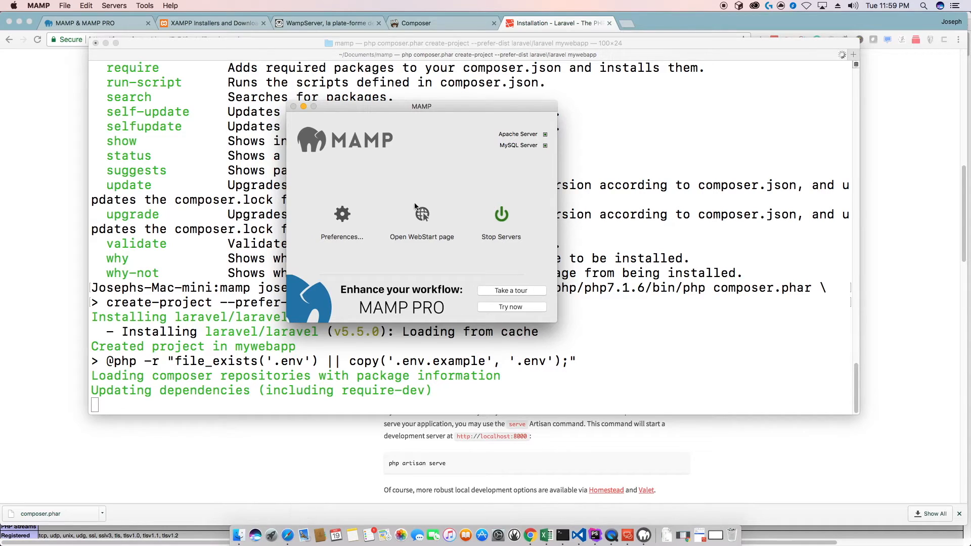
- Launch MAMP's WebStart page and follow the mywebapp/ link to the Laravel welcome page
{"action": "left_click", "coordinate": [422, 222]}
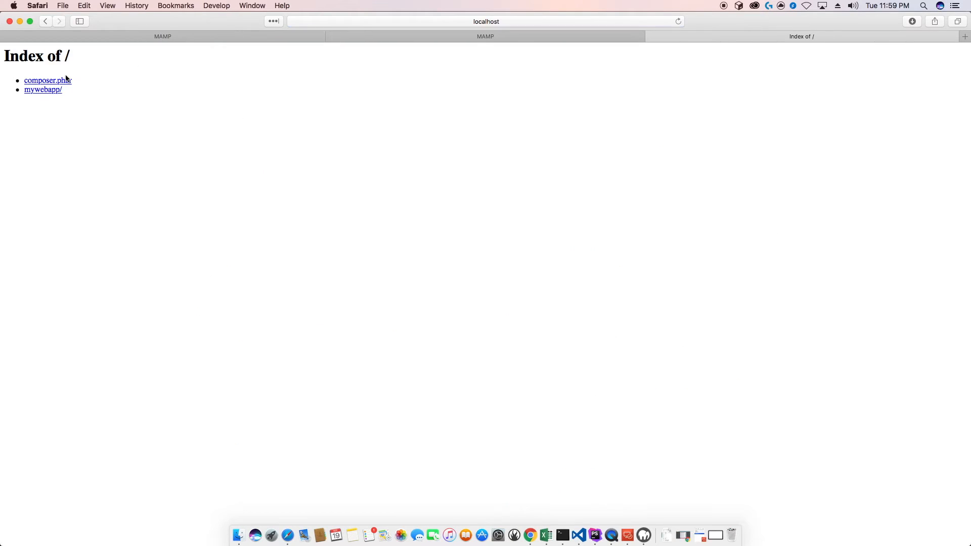
{"action": "mouse_move", "coordinate": [42, 90]}
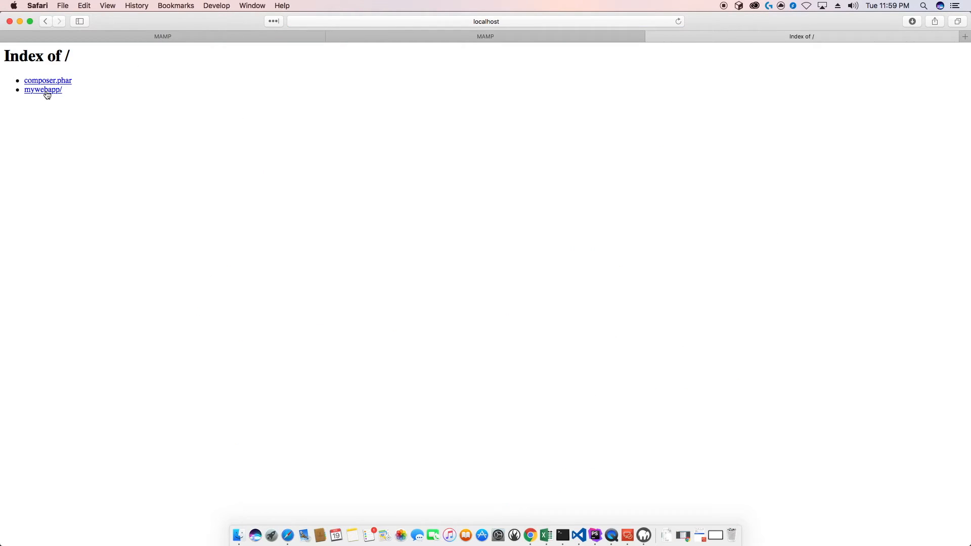
{"action": "left_click", "coordinate": [42, 90]}
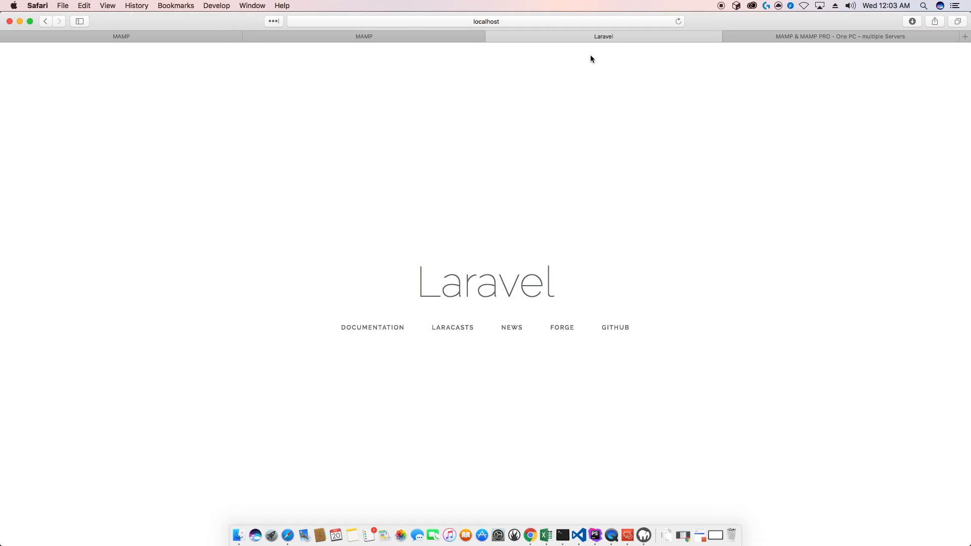
{"action": "mouse_move", "coordinate": [761, 42]}
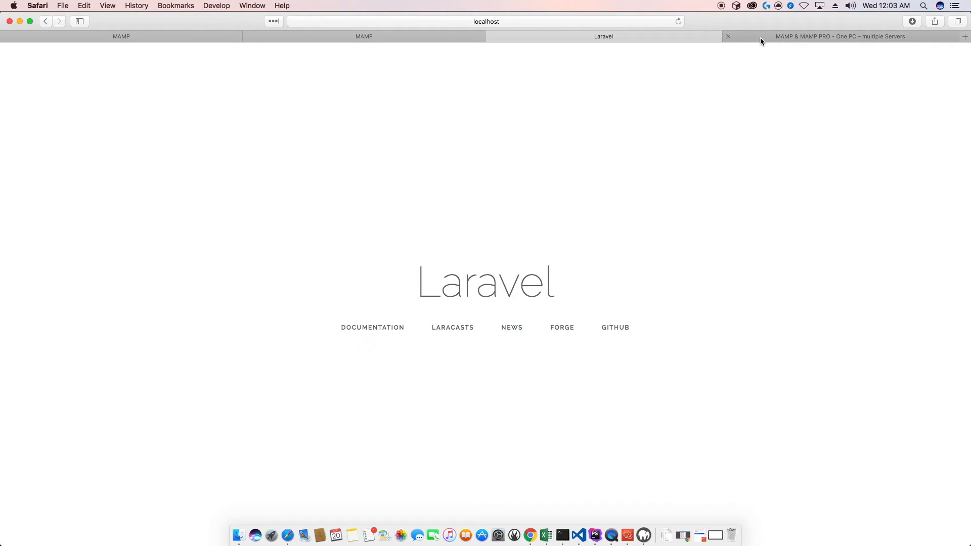
- Switch to the MAMP & MAMP PRO site tab and scroll through the MAMP PRO product page
{"action": "left_click", "coordinate": [839, 36]}
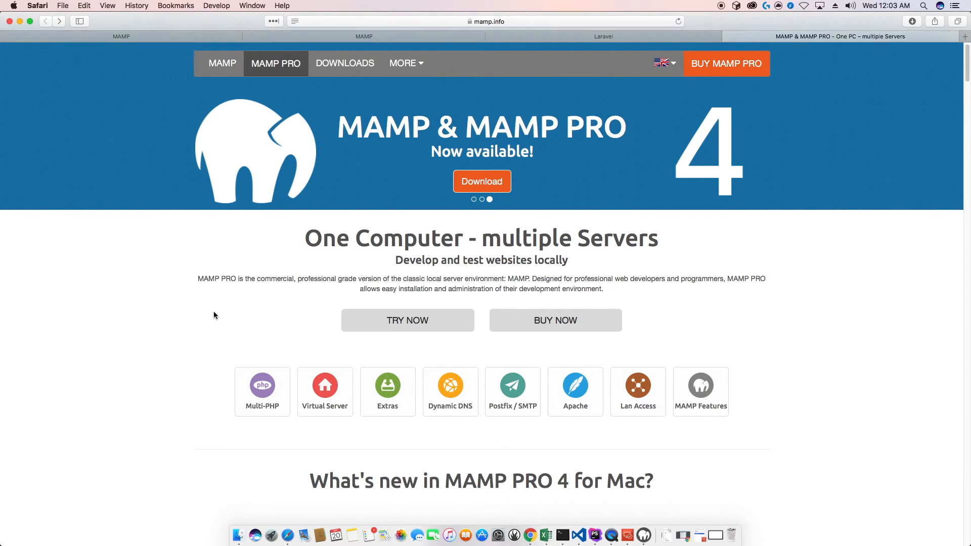
{"action": "scroll", "scroll_direction": "down", "scroll_amount": 3}
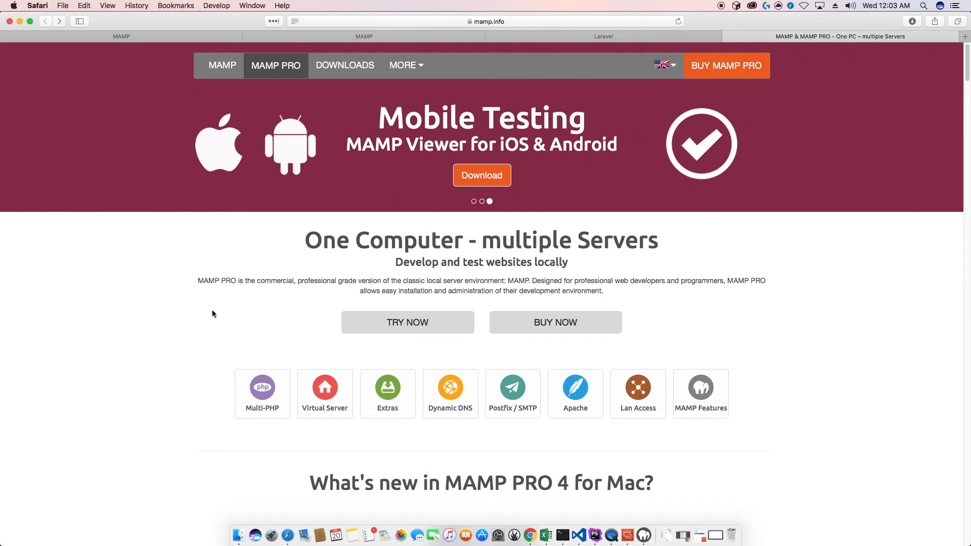
{"action": "mouse_move", "coordinate": [209, 309]}
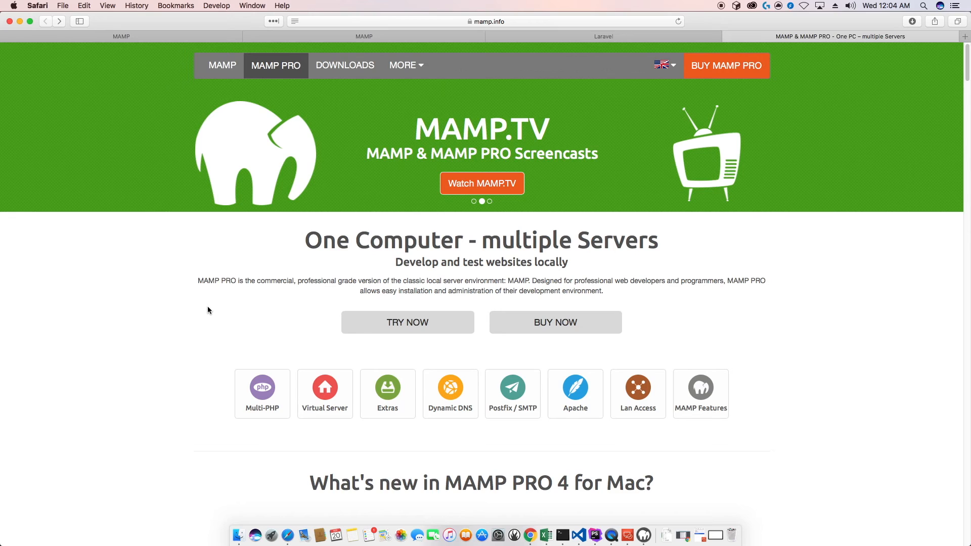
{"action": "scroll", "scroll_direction": "down", "scroll_amount": 3}
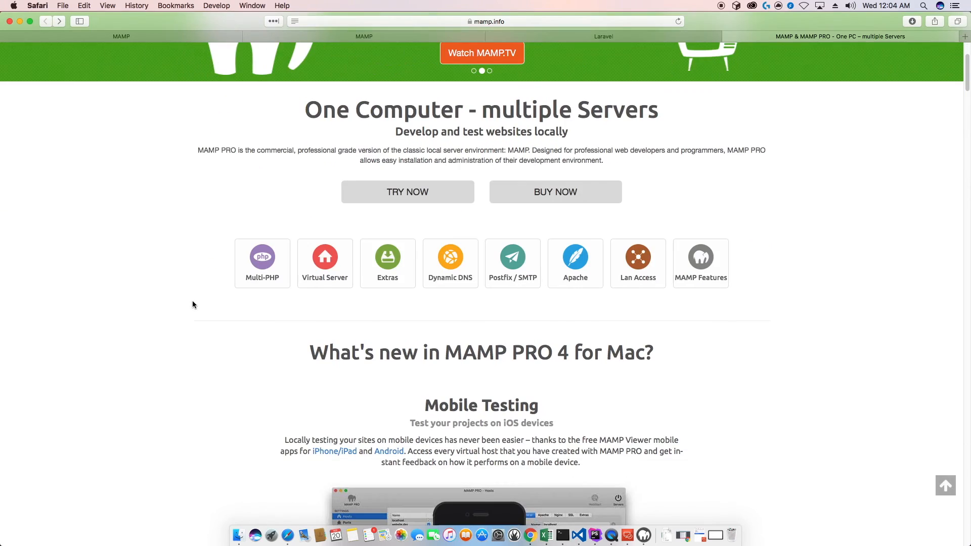
{"action": "scroll", "scroll_direction": "down", "scroll_amount": 3}
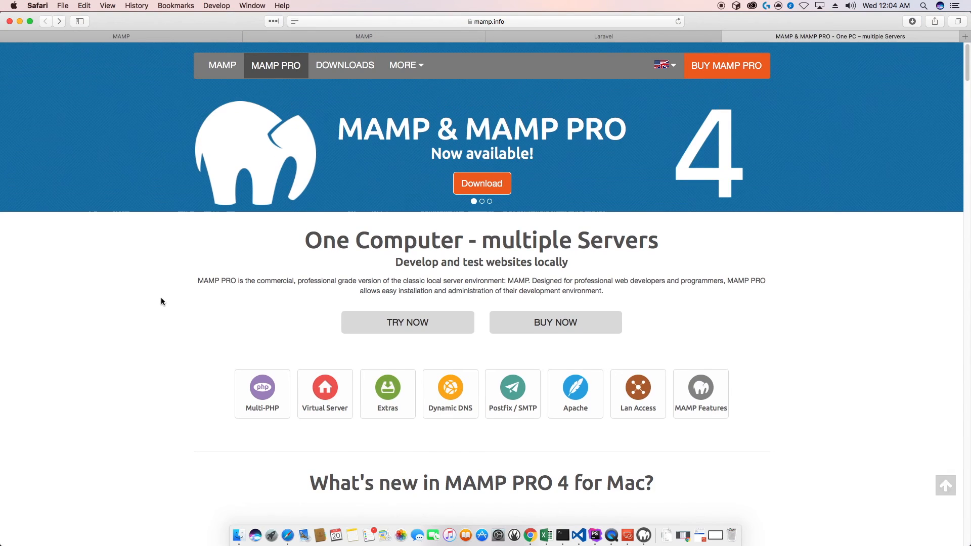
{"action": "scroll", "scroll_direction": "down", "scroll_amount": 3}
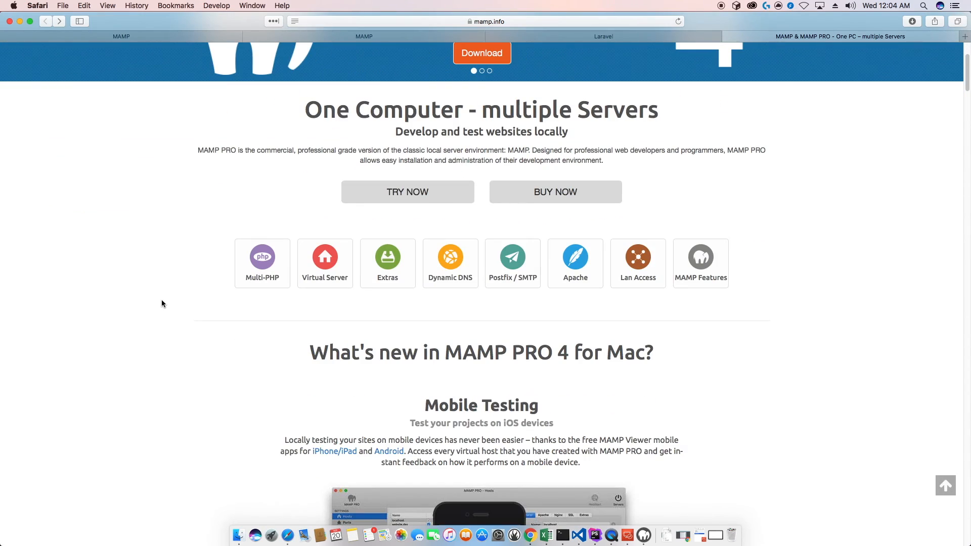